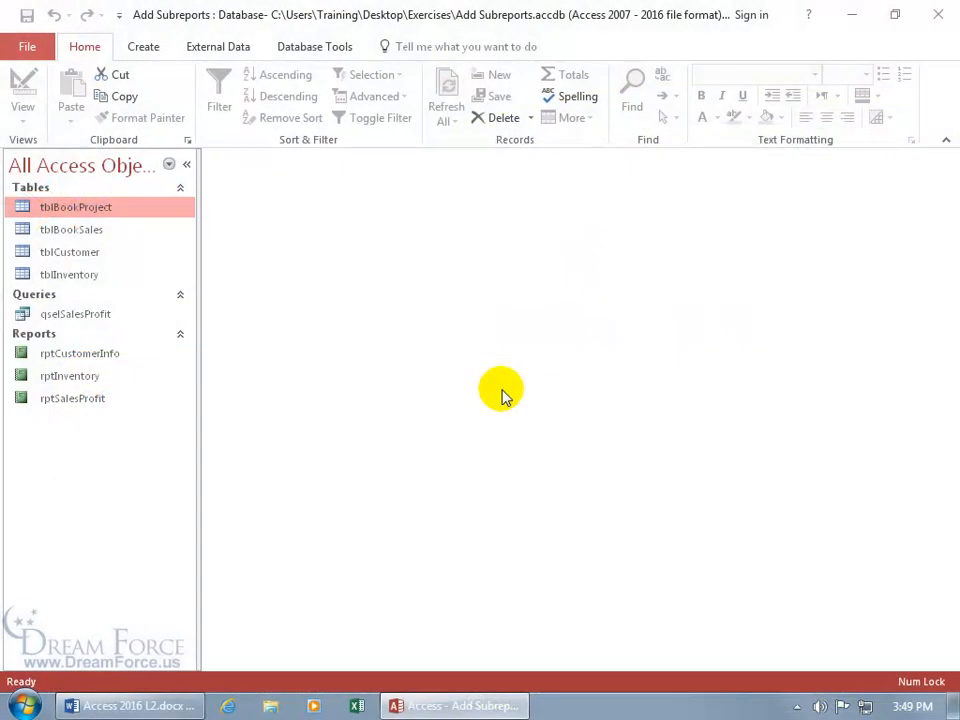
mouse_move(340, 296)
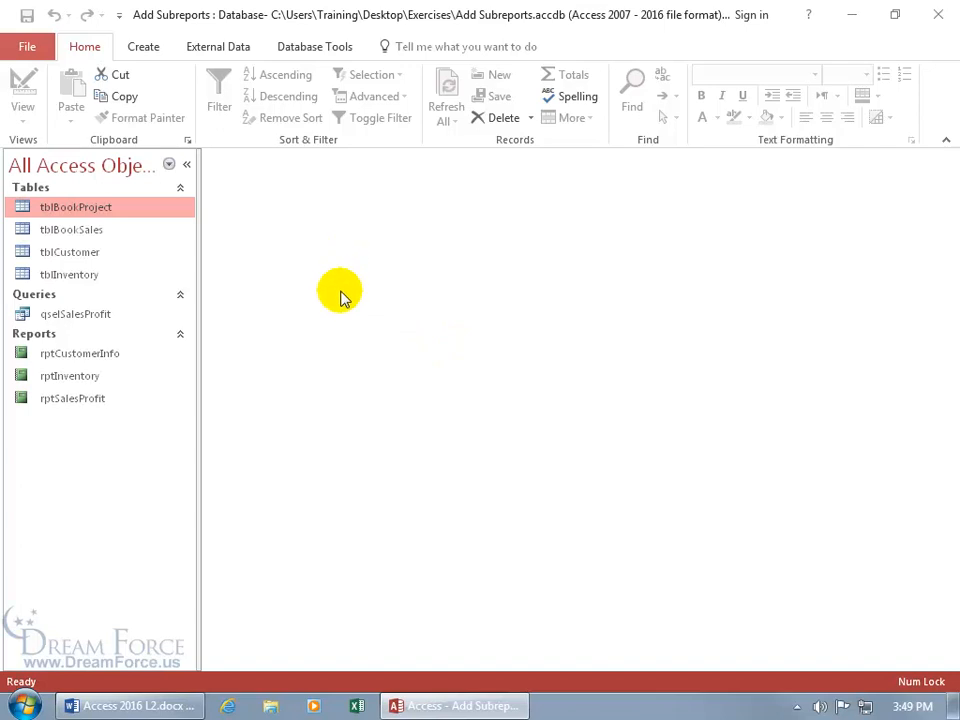
mouse_move(336, 400)
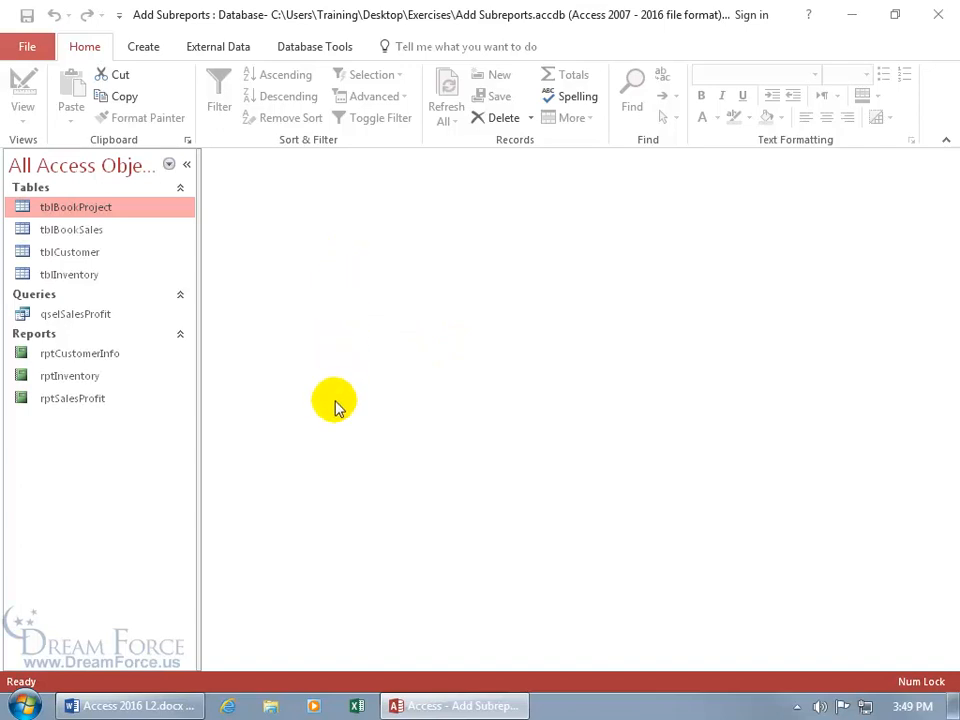
Open the rptCustomerInfo report showing customer names, IDs, addresses and cities.
click(80, 352)
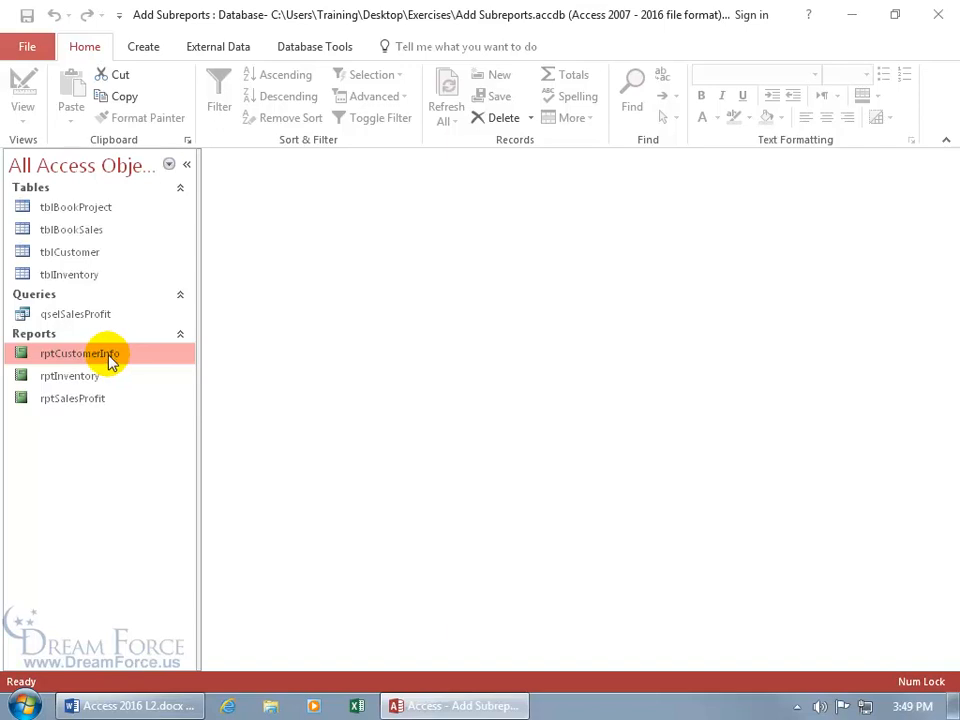
double_click(80, 352)
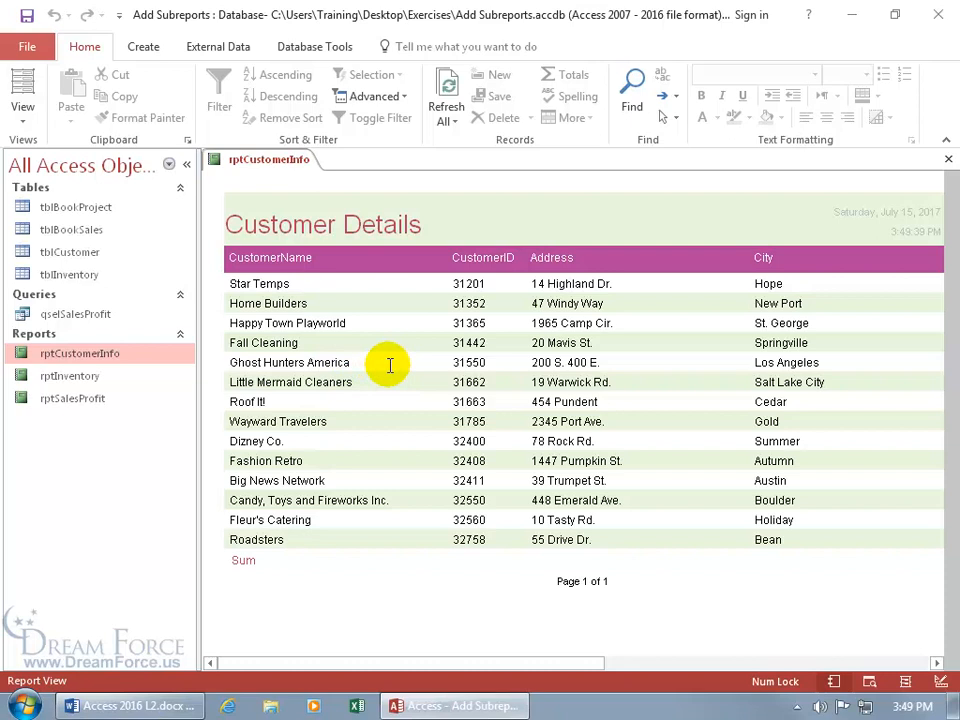
mouse_move(380, 398)
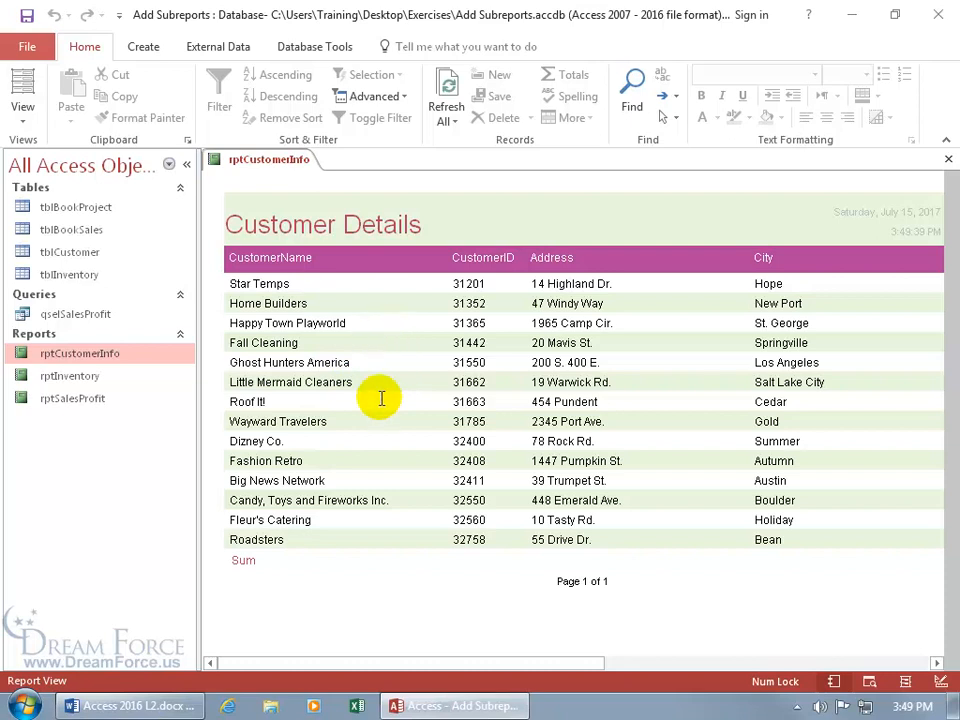
mouse_move(564, 666)
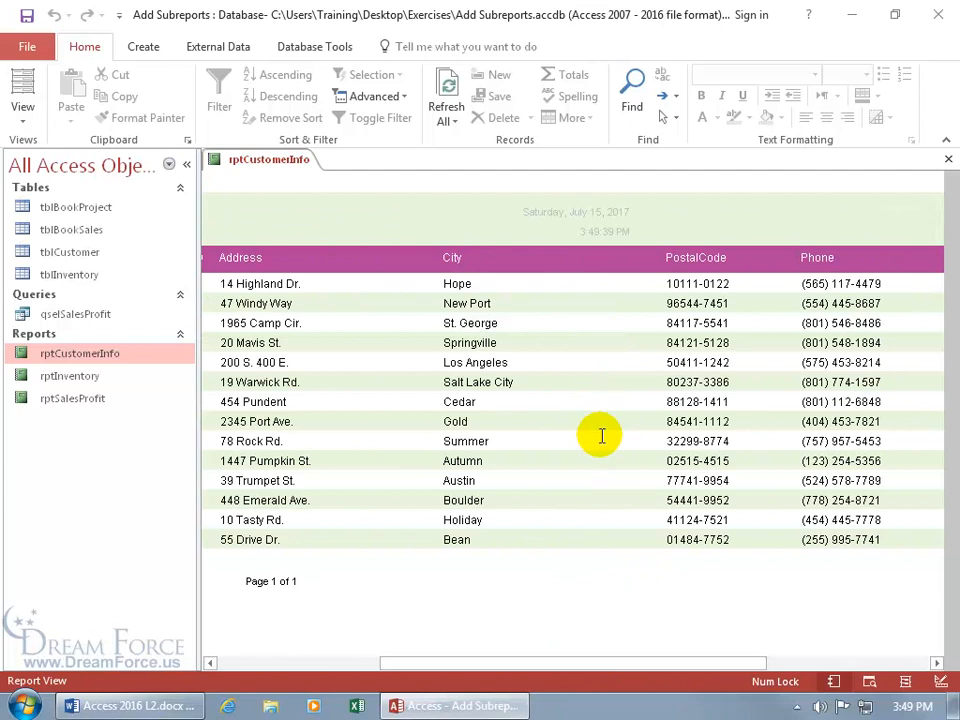
mouse_move(596, 414)
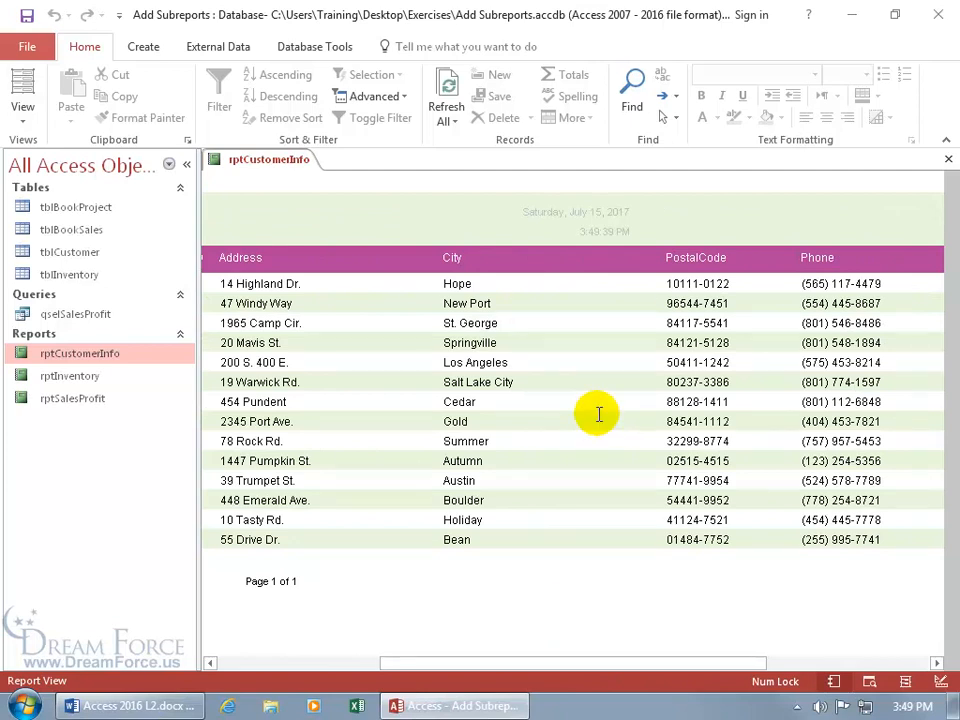
mouse_move(386, 338)
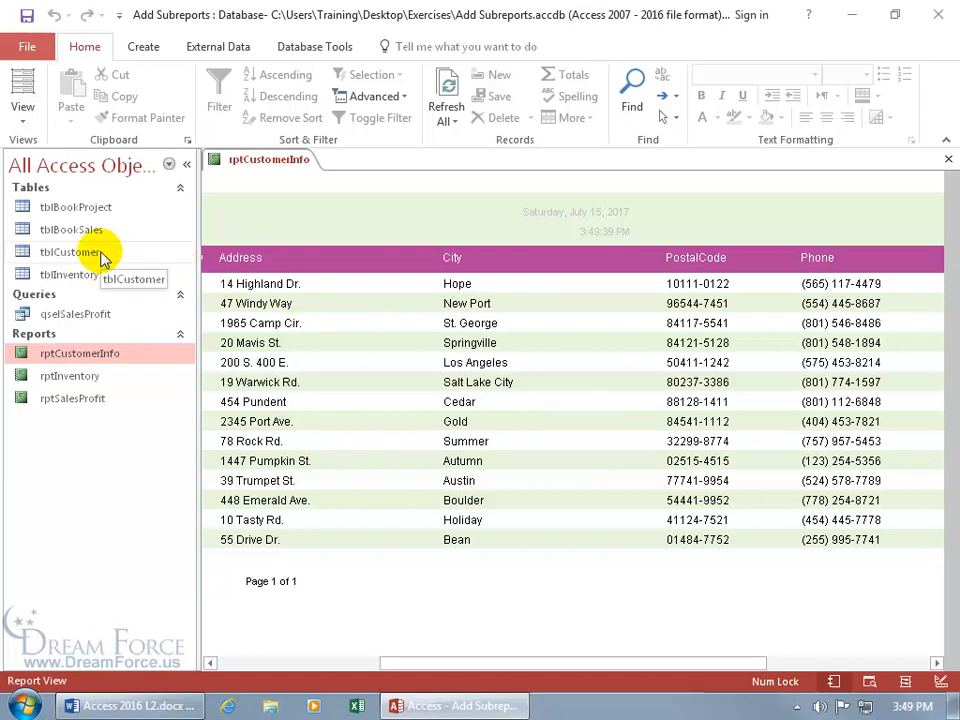
double_click(72, 252)
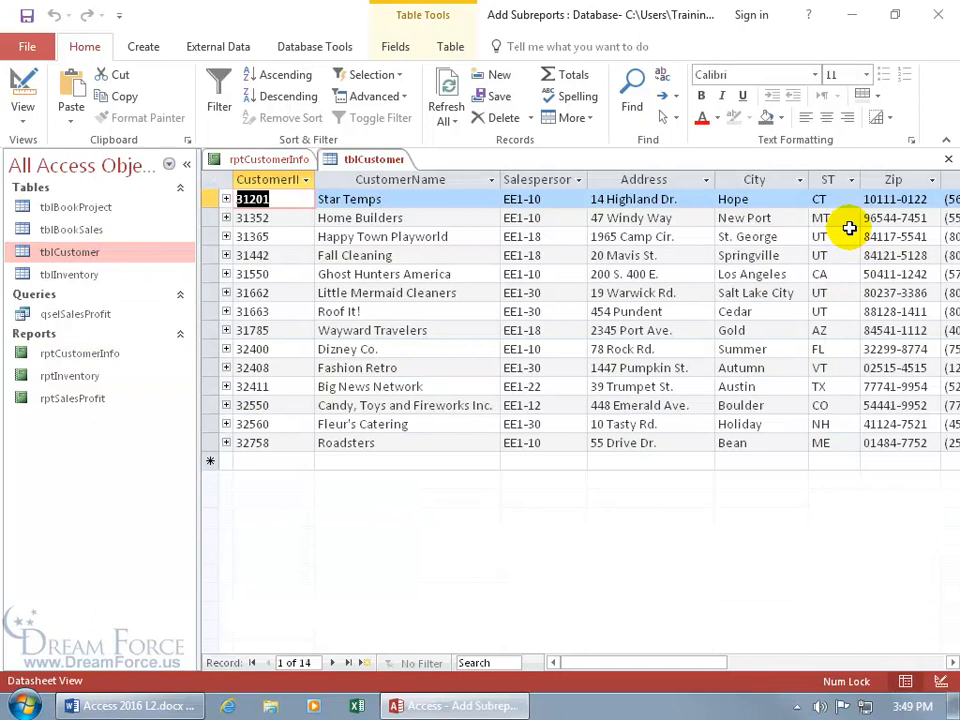
mouse_move(844, 236)
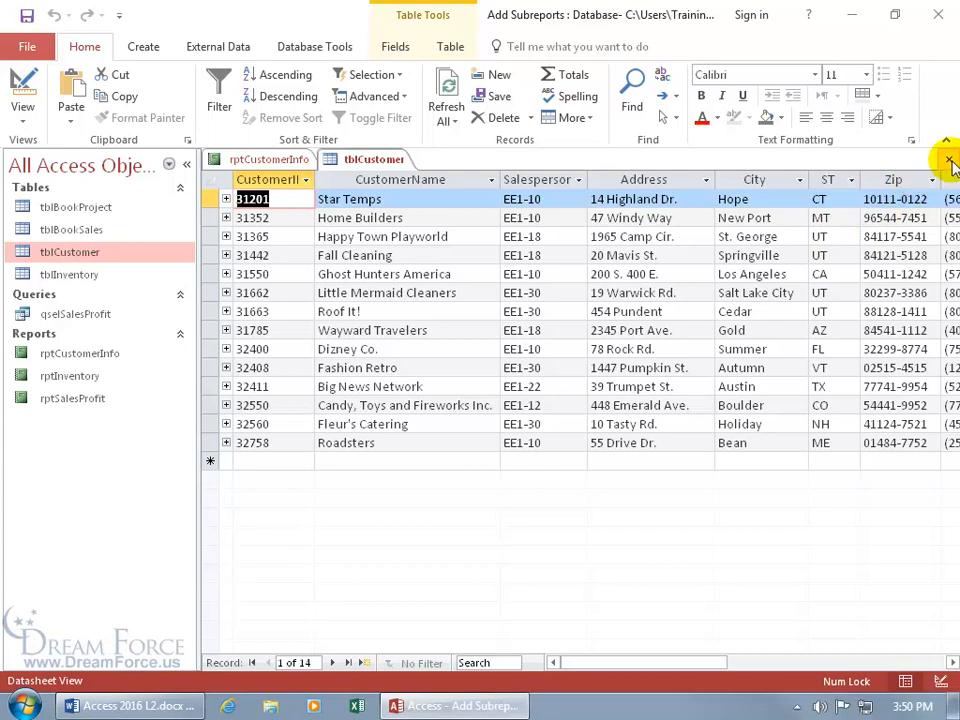
click(944, 160)
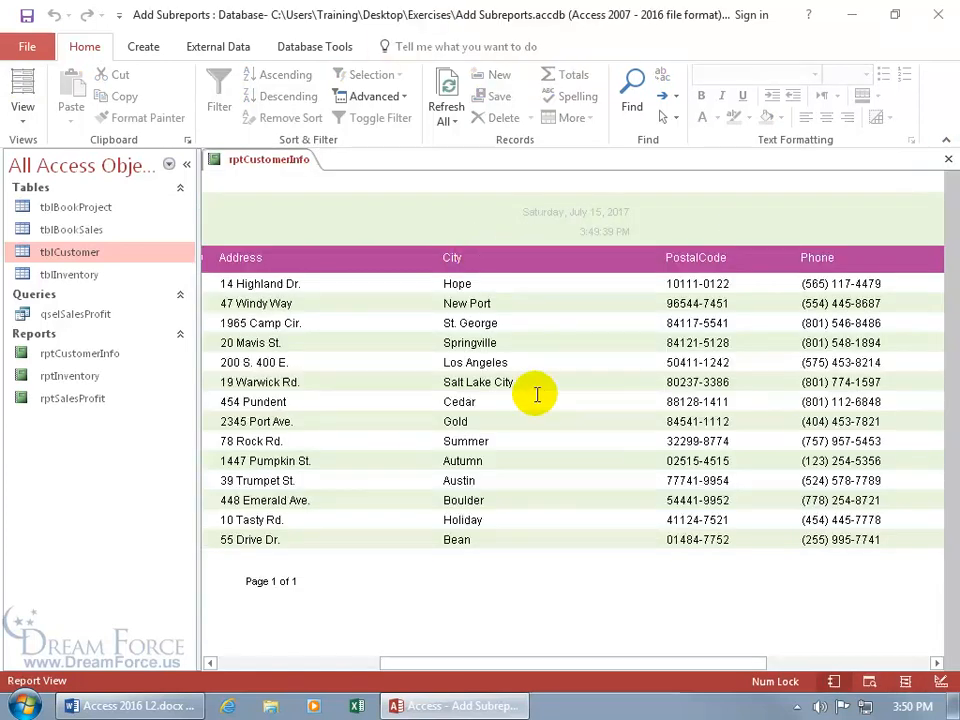
mouse_move(908, 190)
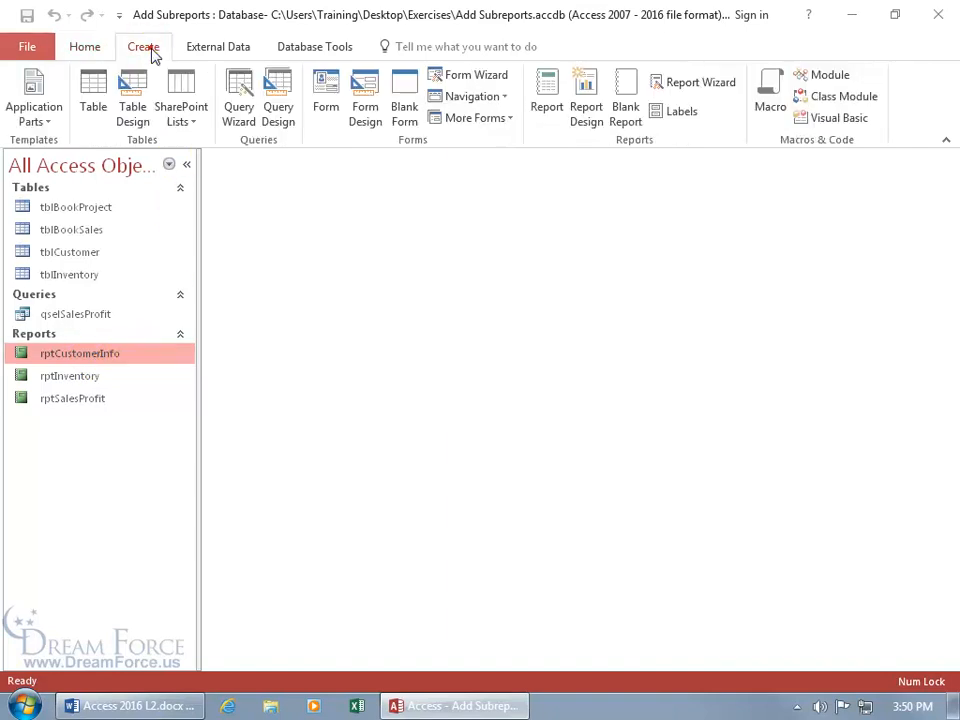
mouse_move(636, 152)
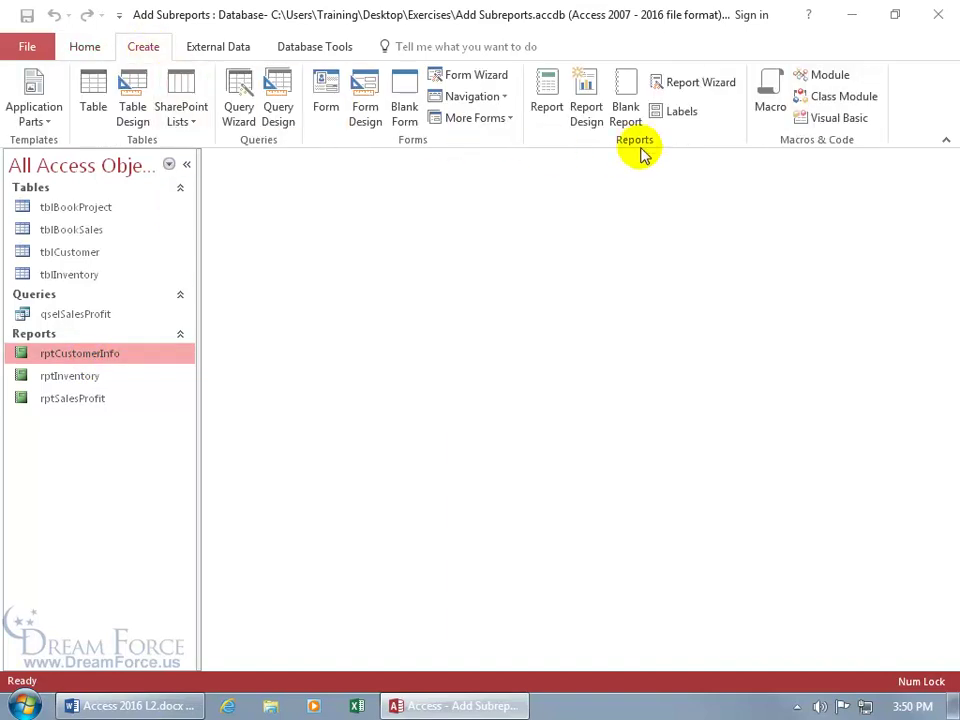
Launch the Label Wizard from Create and keep Avery as the label manufacturer.
click(670, 110)
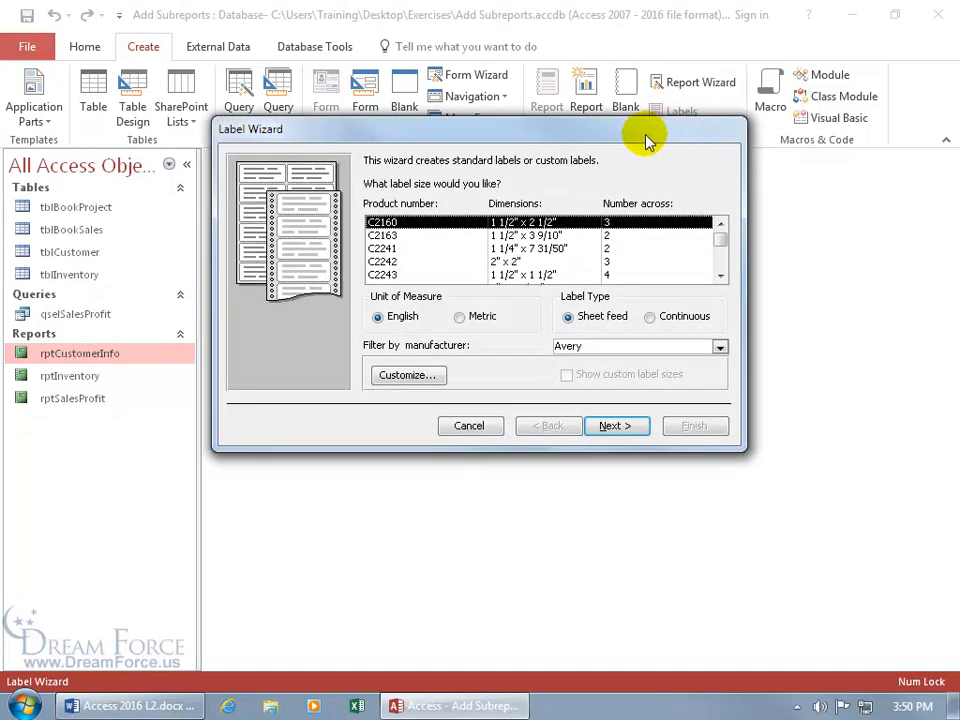
mouse_move(516, 180)
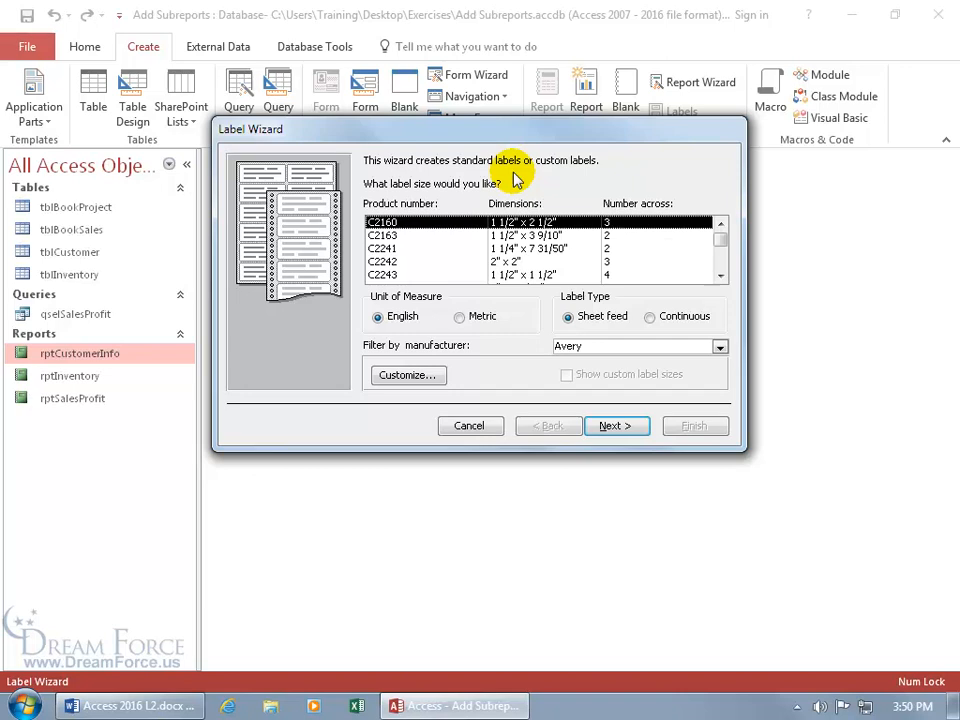
mouse_move(592, 360)
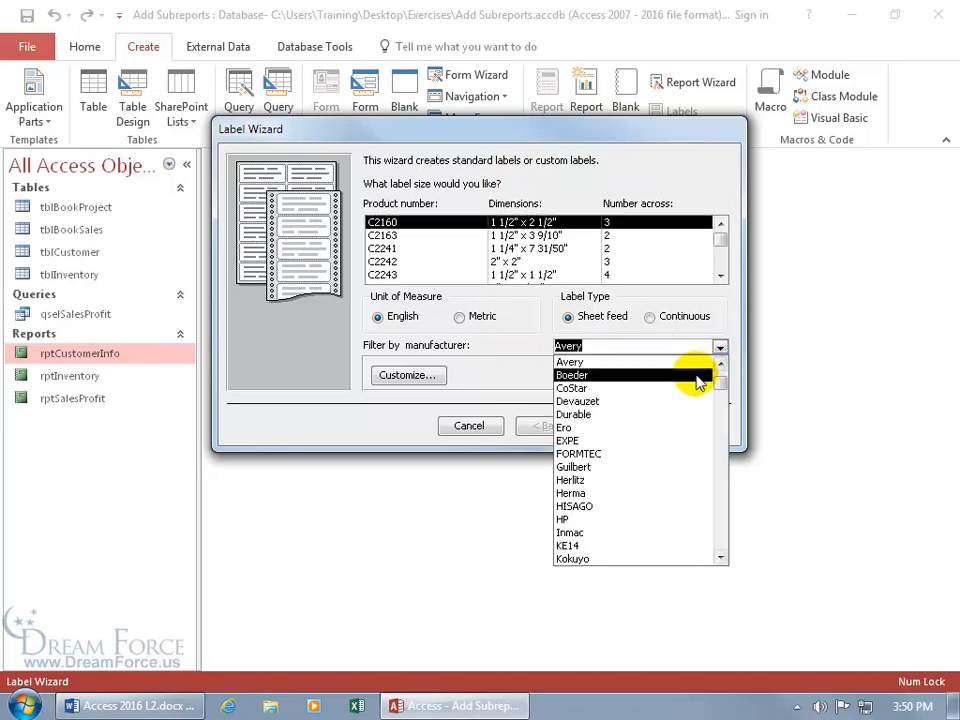
click(568, 360)
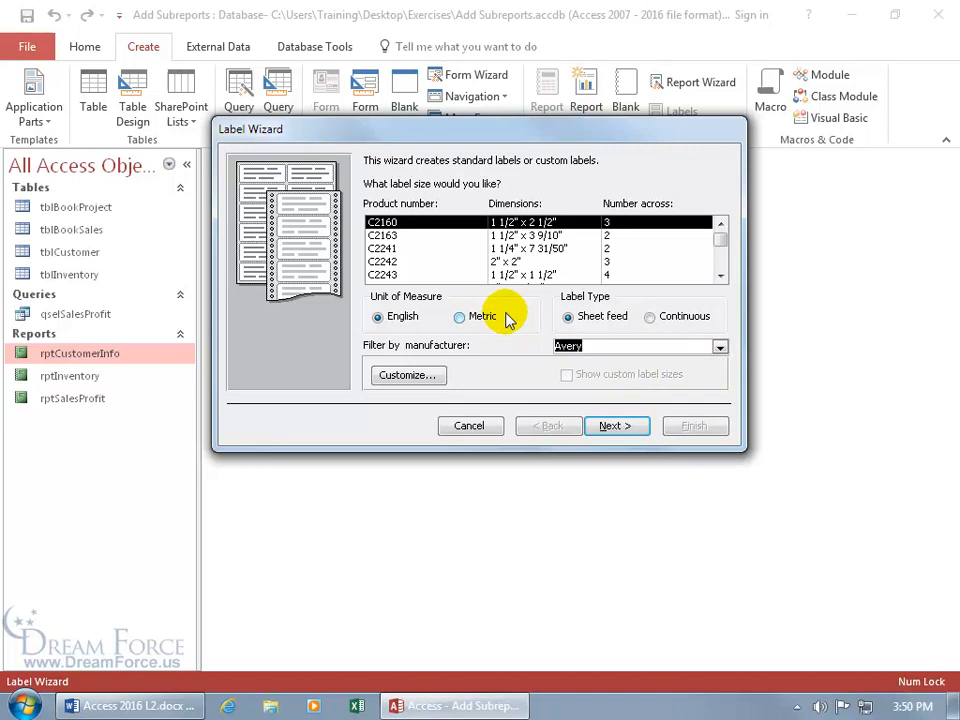
mouse_move(464, 276)
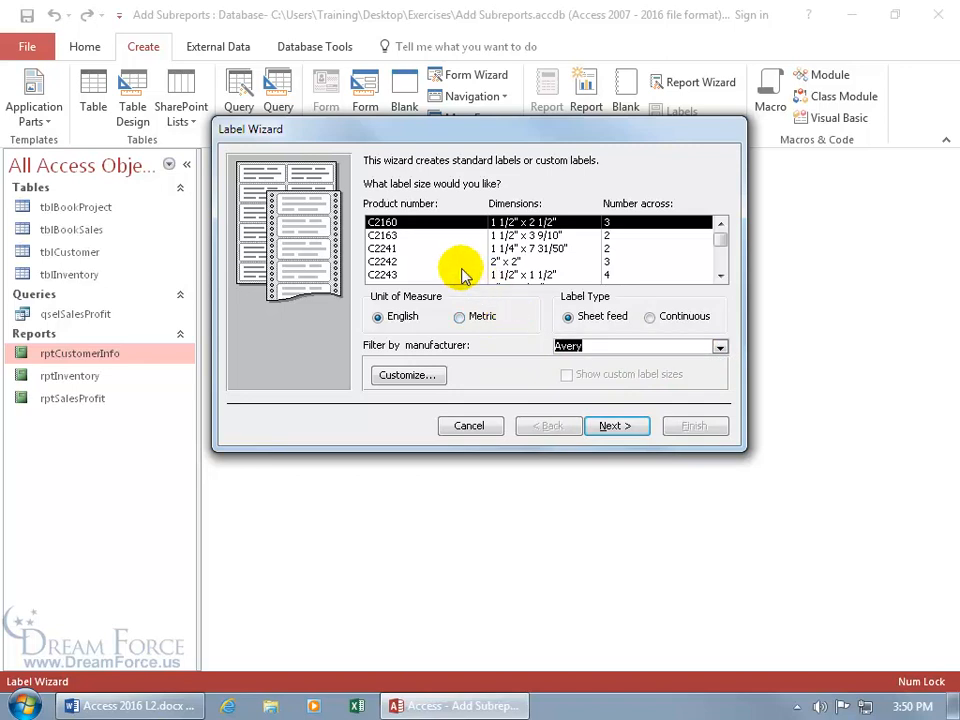
click(520, 236)
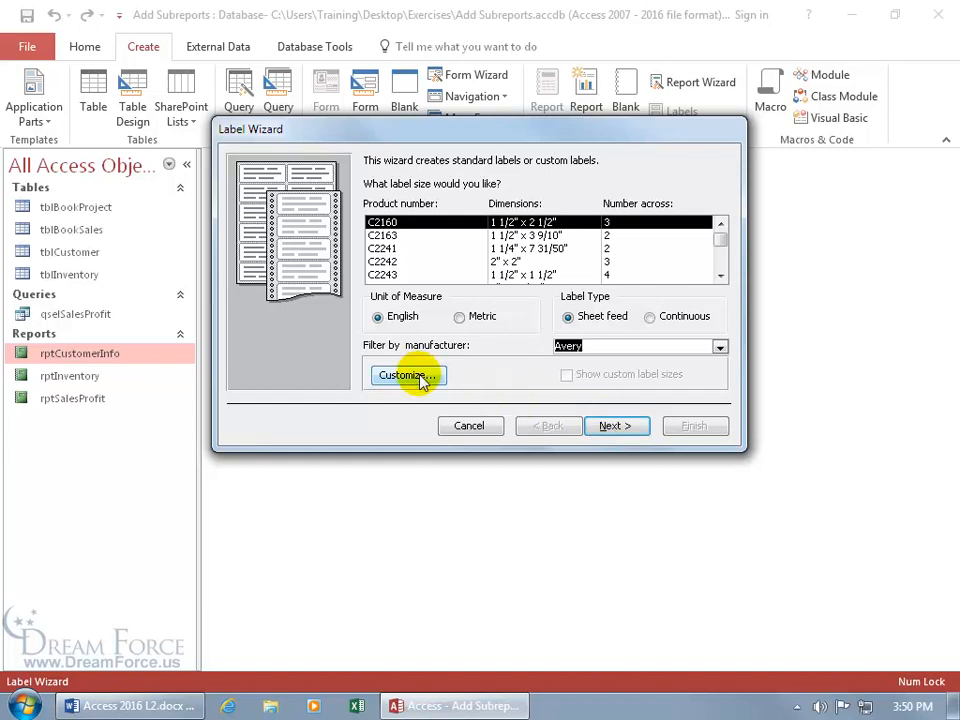
click(404, 376)
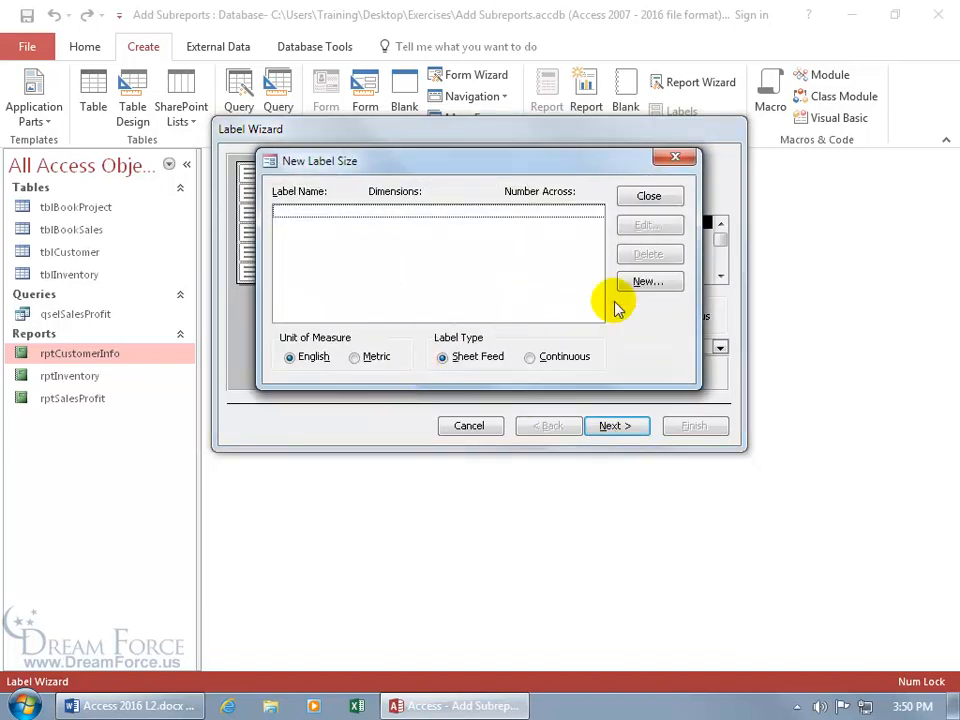
click(648, 280)
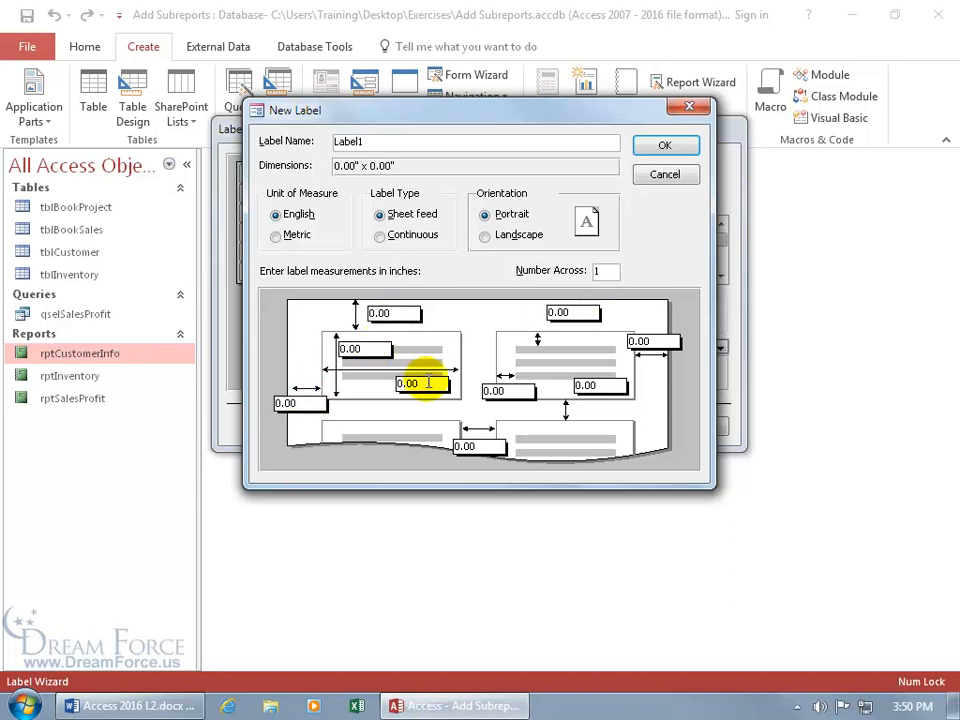
mouse_move(472, 382)
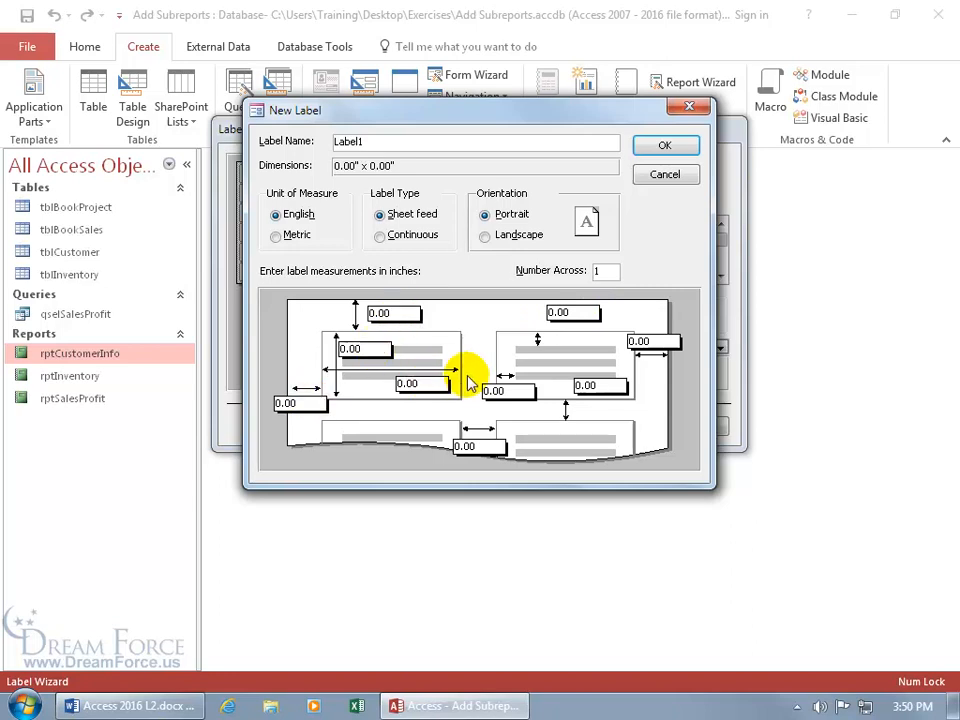
mouse_move(664, 174)
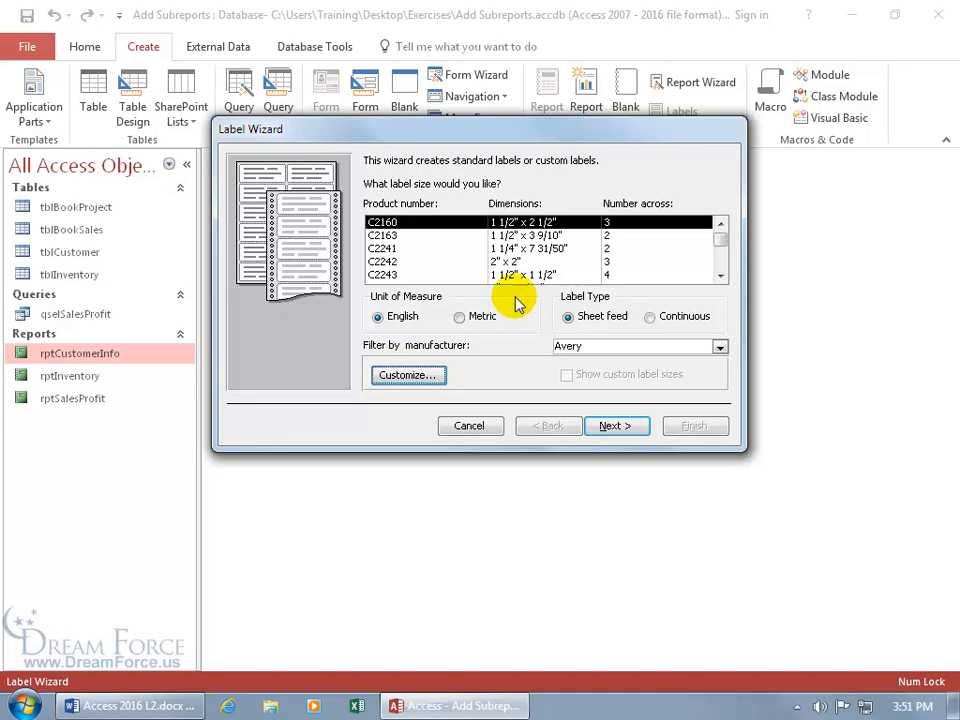
Accept the C2160 three-across label size and the default 8-point text.
click(616, 426)
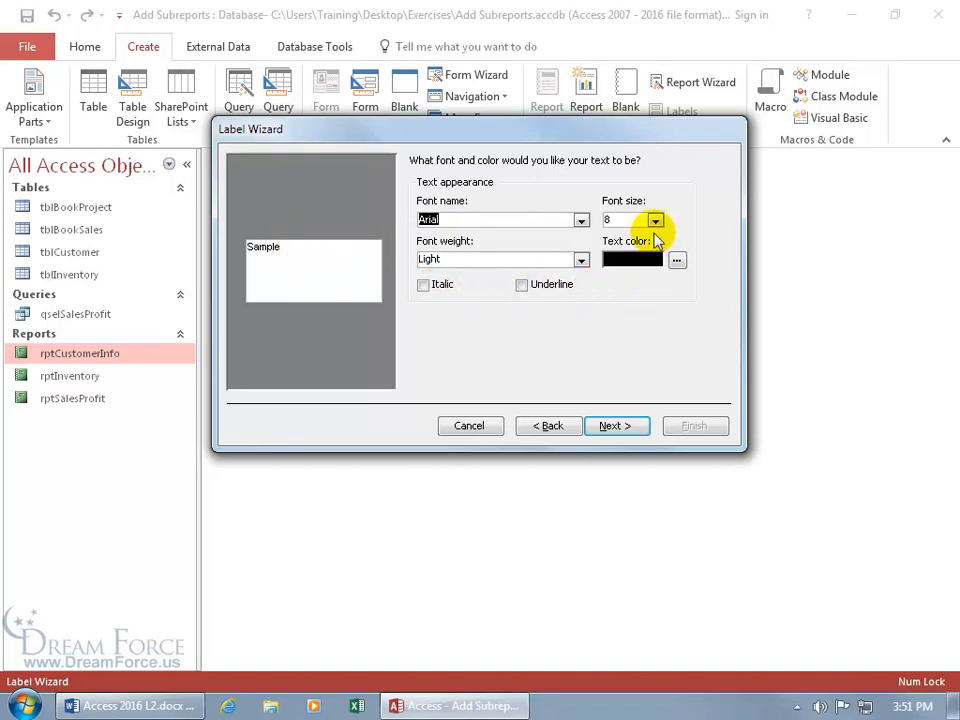
mouse_move(364, 264)
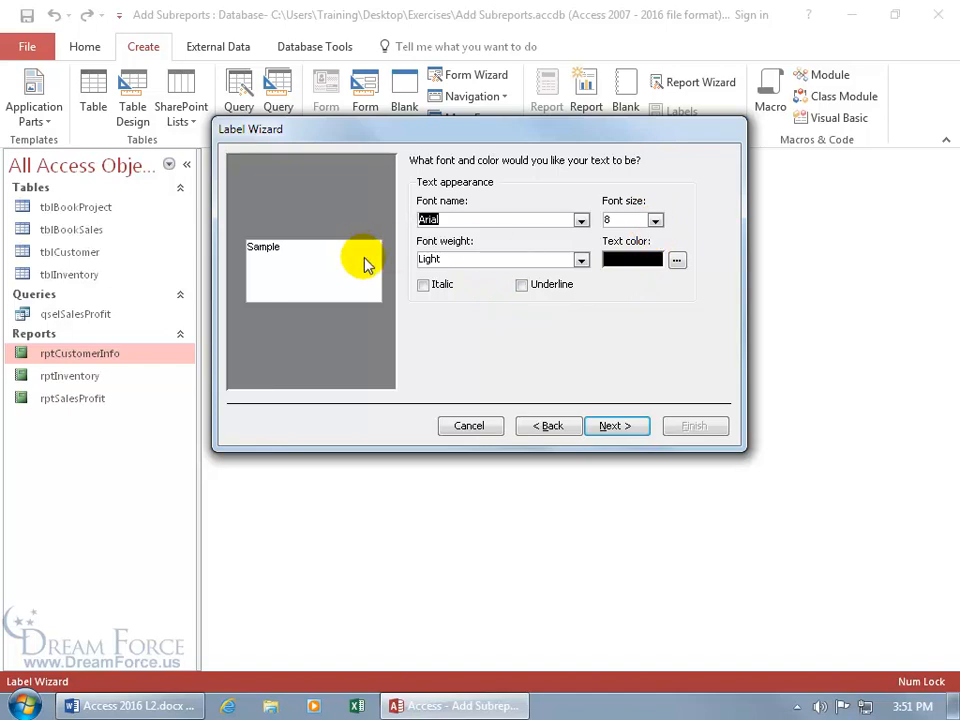
click(616, 424)
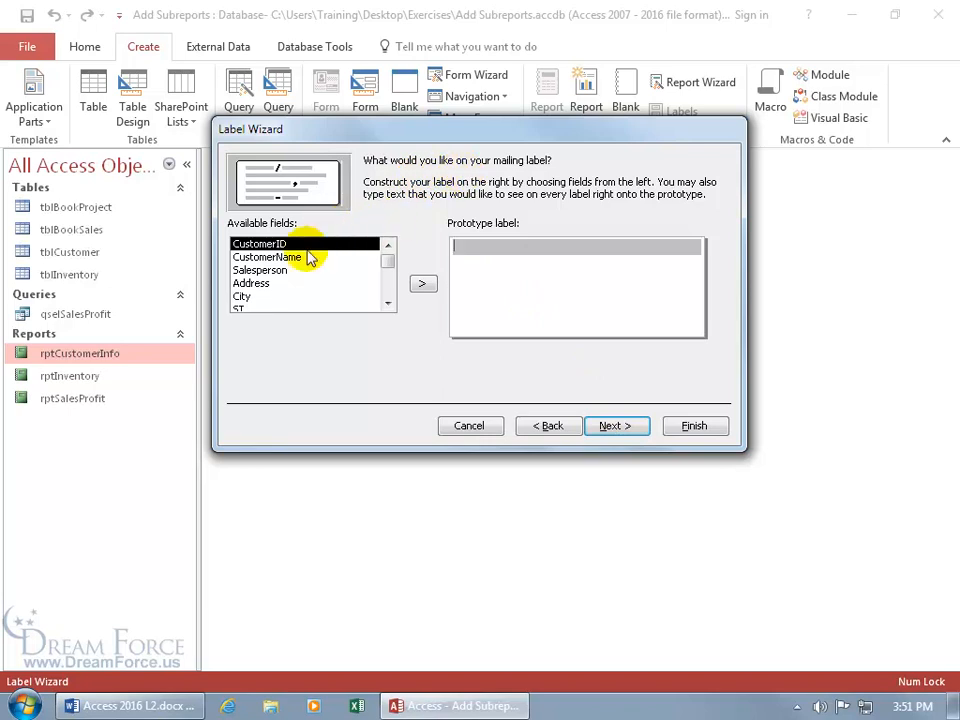
Build the prototype label with CustomerName, Address, and City, ST Zip lines.
double_click(268, 256)
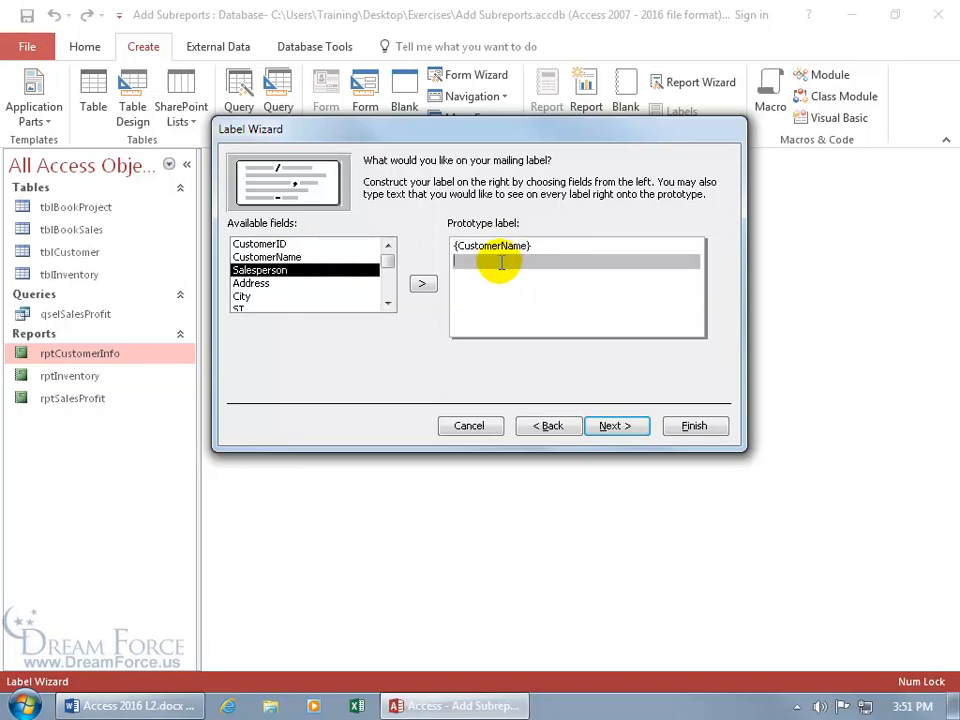
click(422, 284)
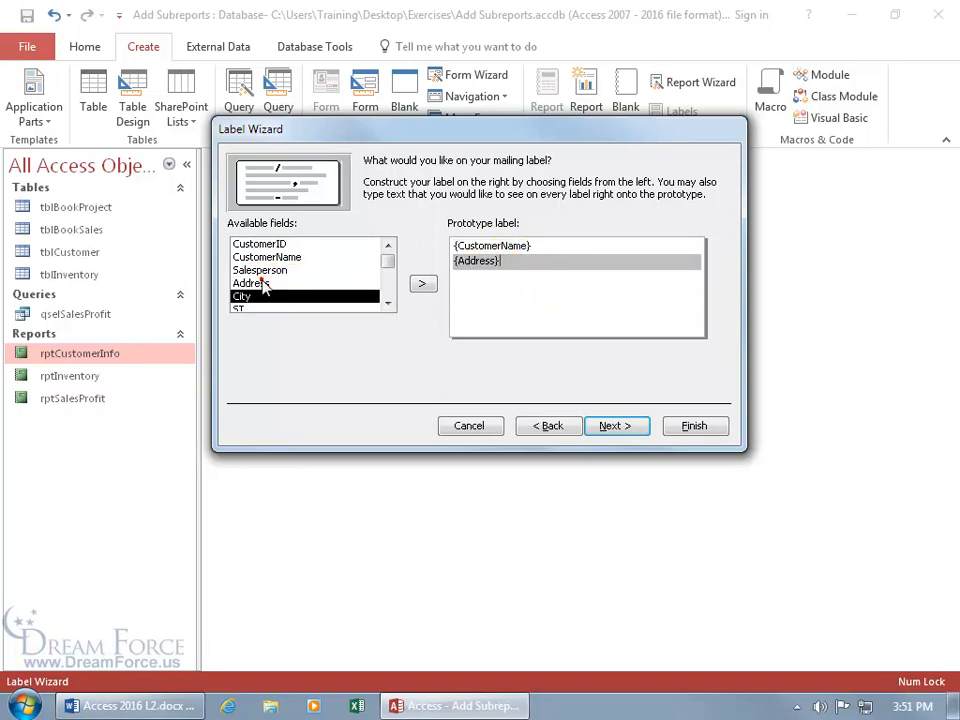
click(422, 284)
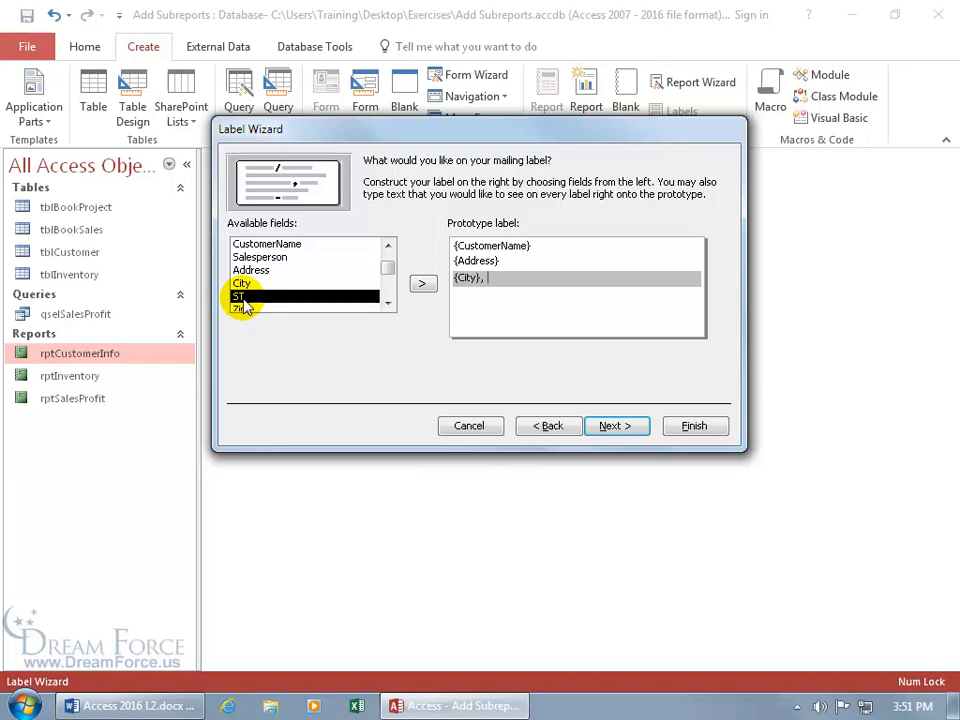
click(418, 284)
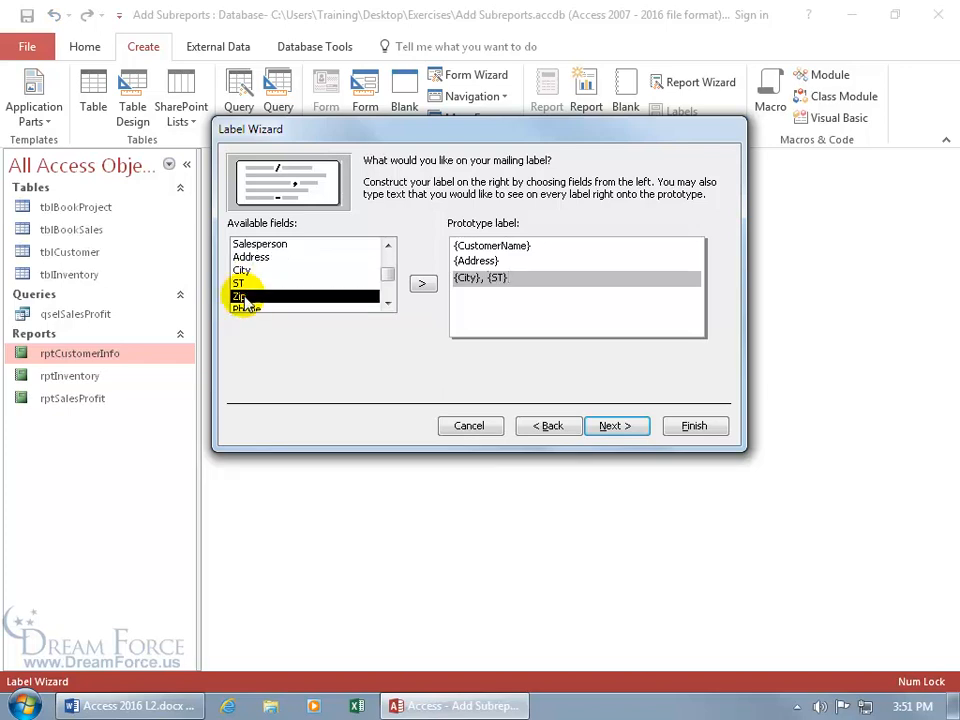
click(422, 284)
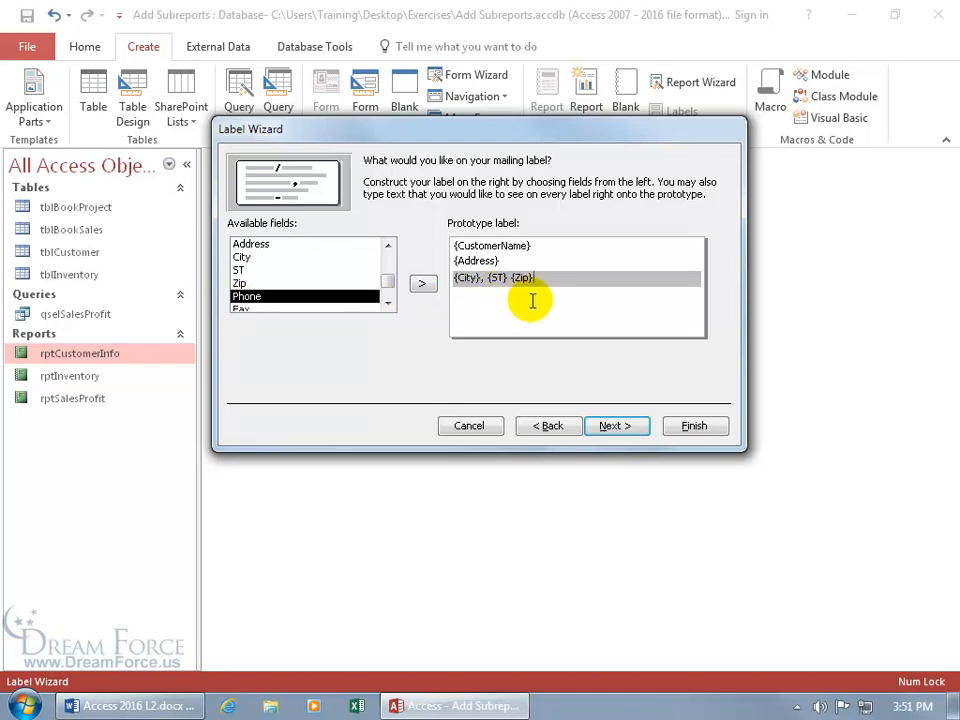
mouse_move(532, 302)
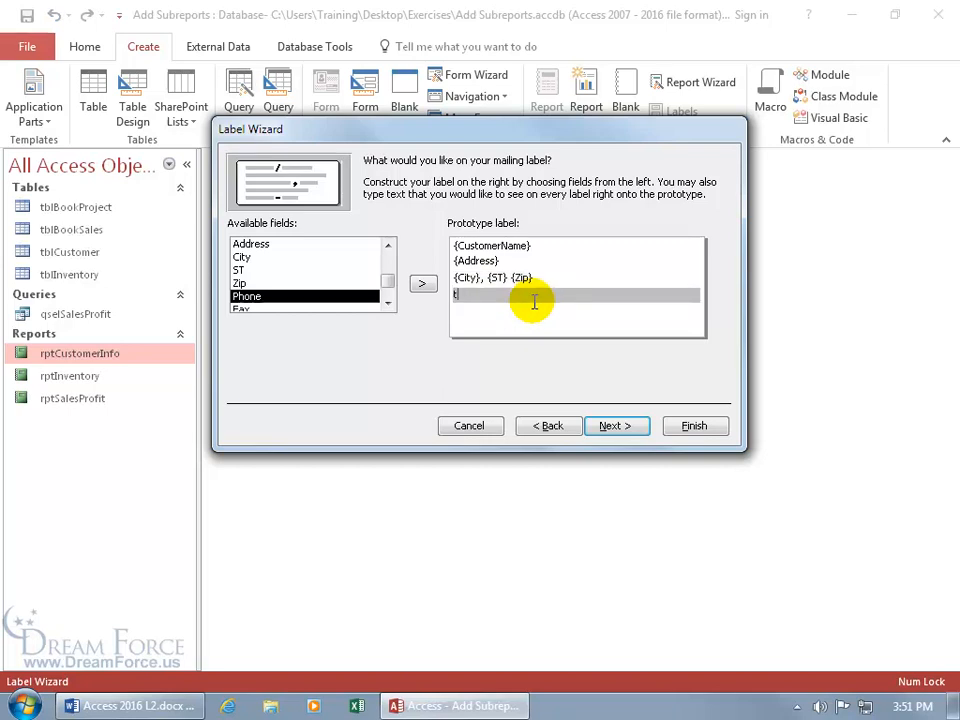
text(typ)
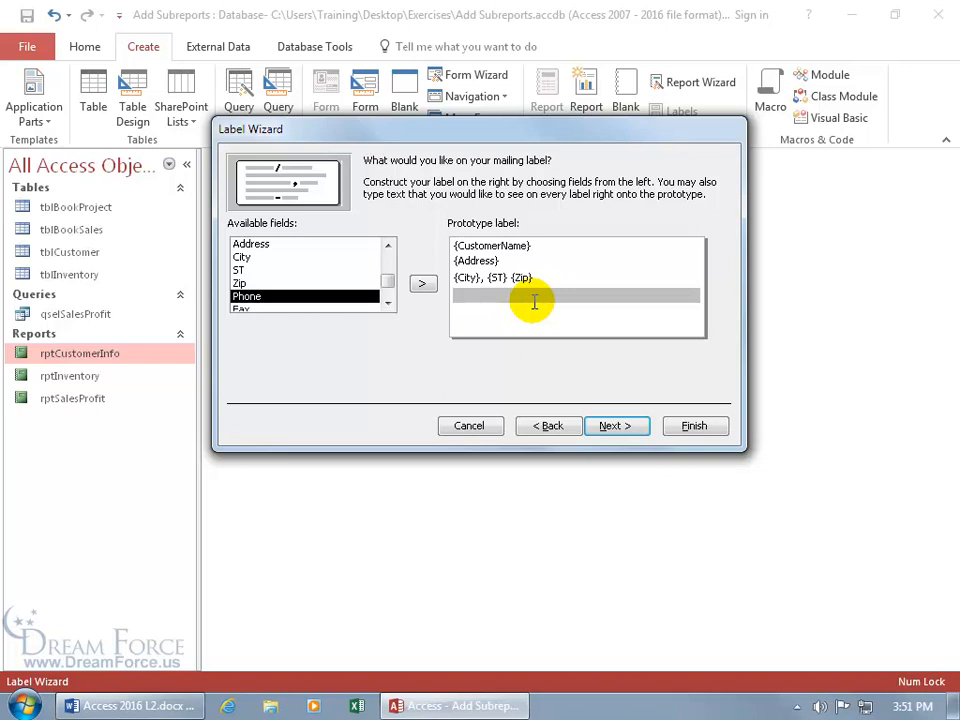
mouse_move(544, 266)
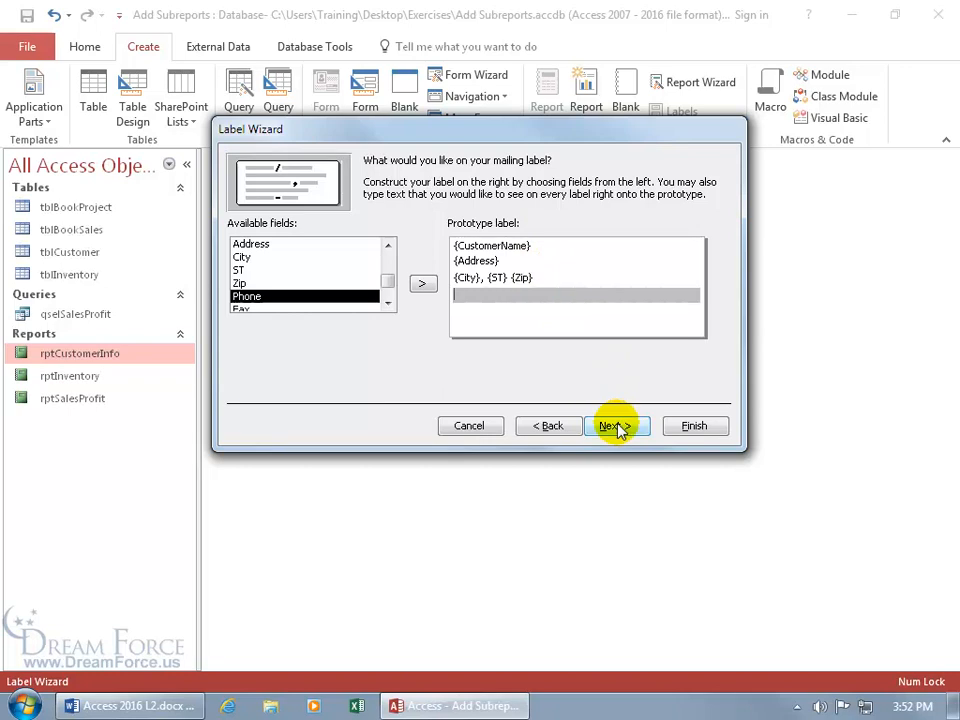
Sort the labels by CustomerName.
click(616, 424)
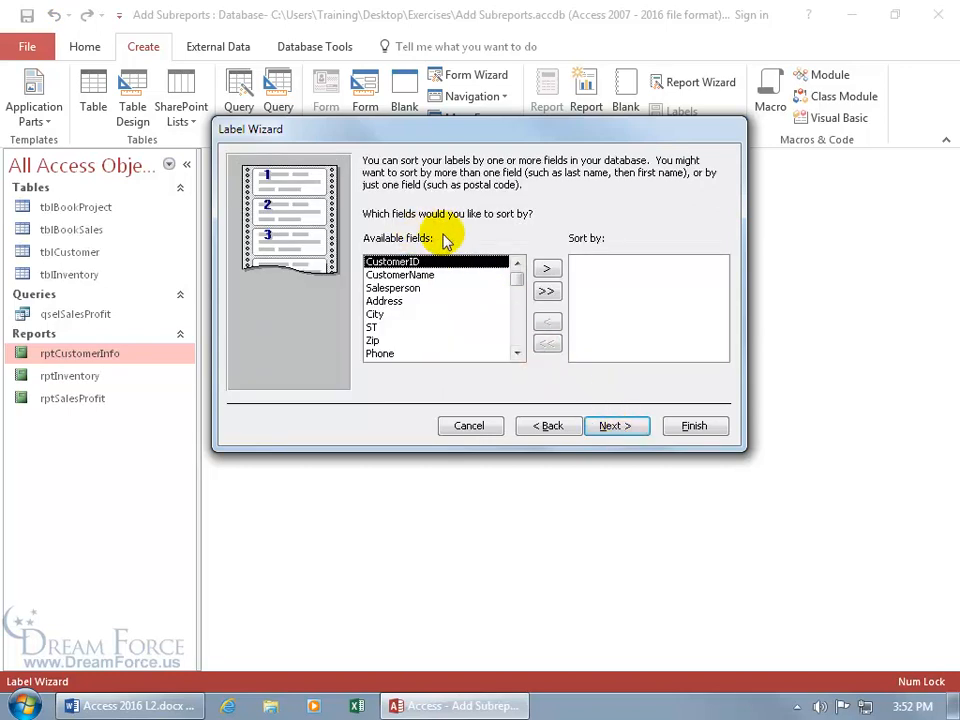
click(546, 268)
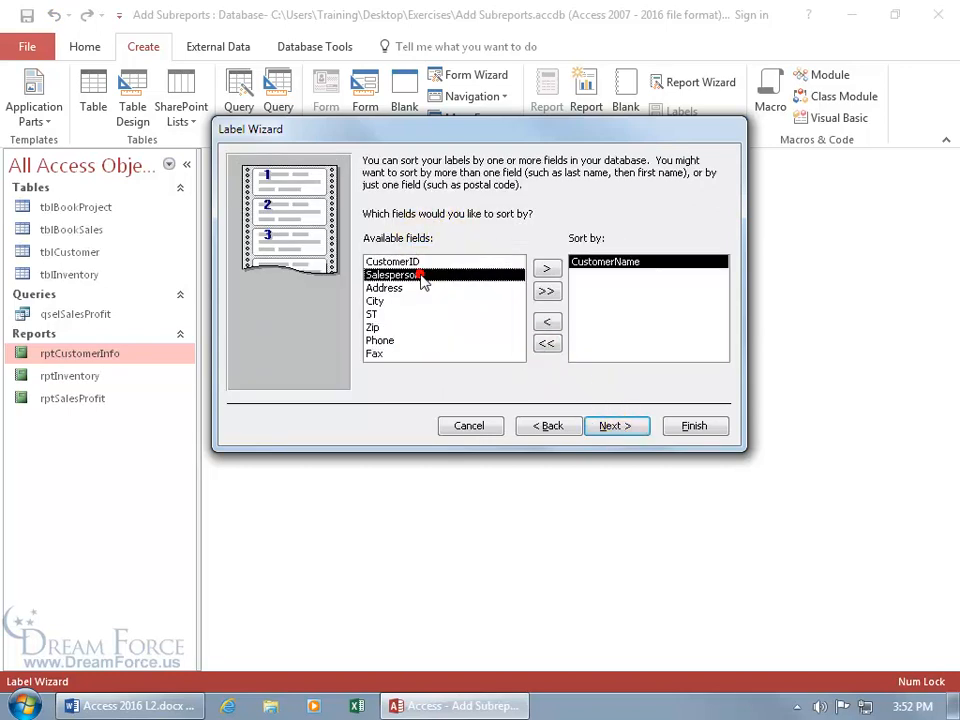
mouse_move(636, 288)
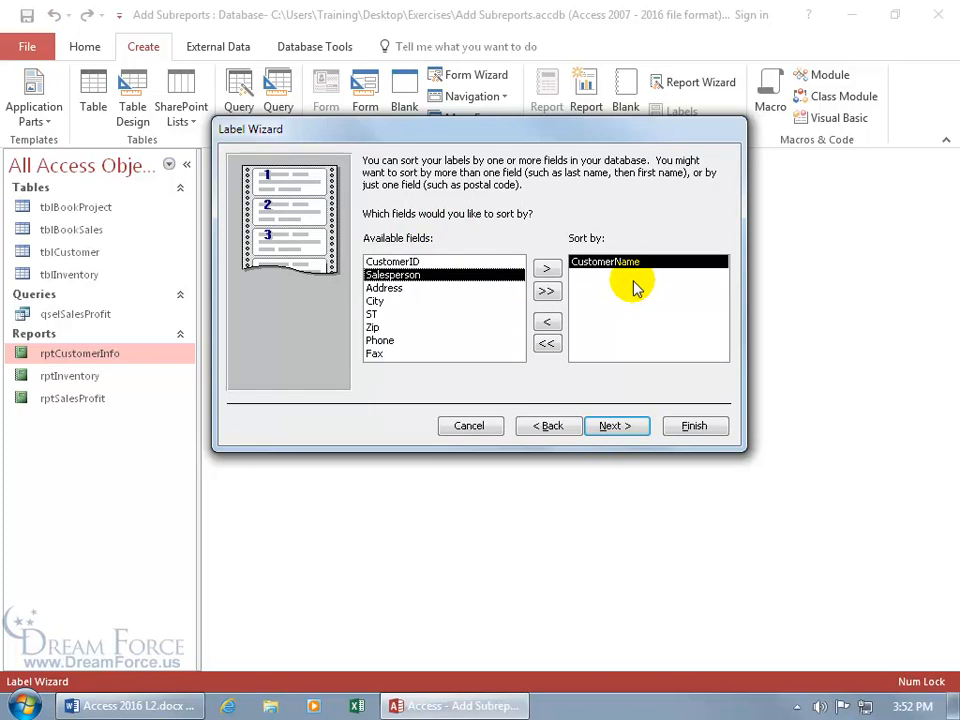
Advance to the wizard's final step where the report name is proposed.
click(616, 424)
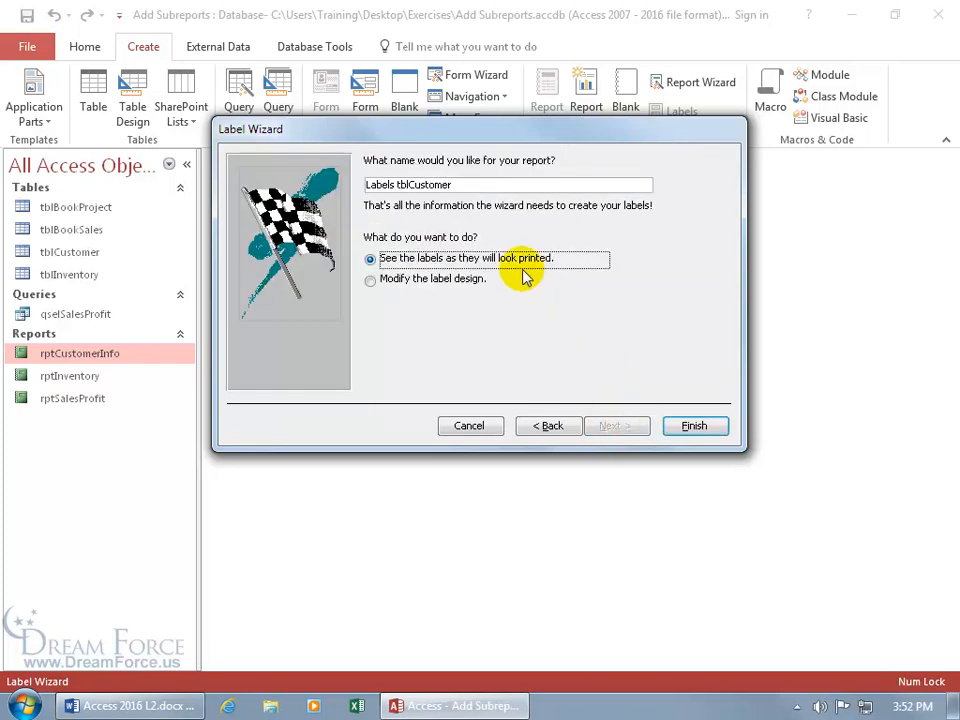
mouse_move(468, 220)
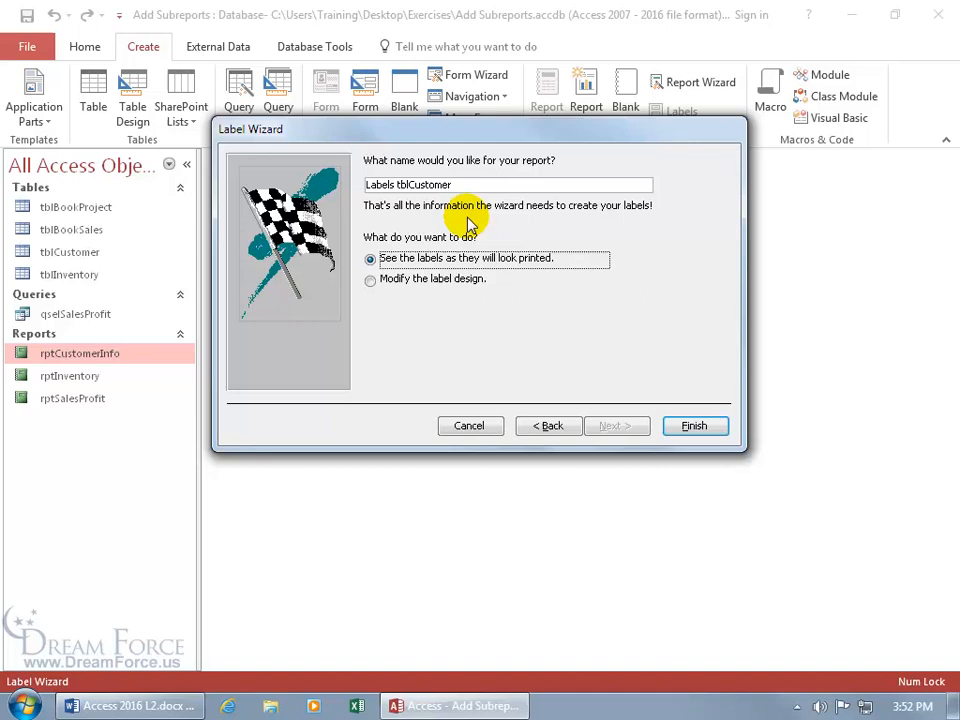
mouse_move(398, 206)
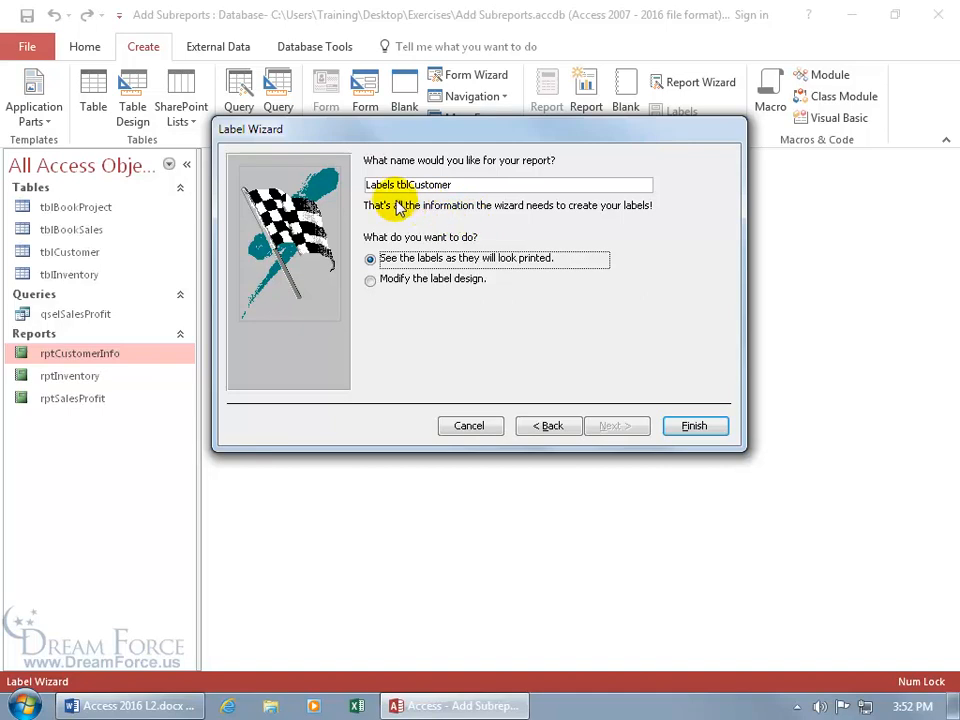
mouse_move(382, 218)
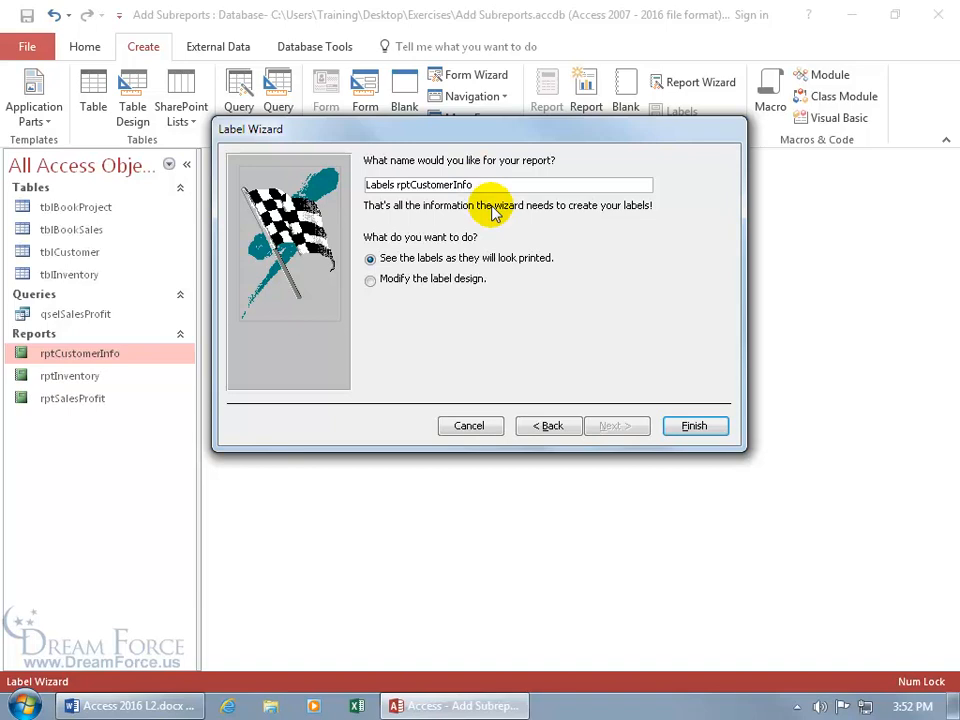
mouse_move(464, 258)
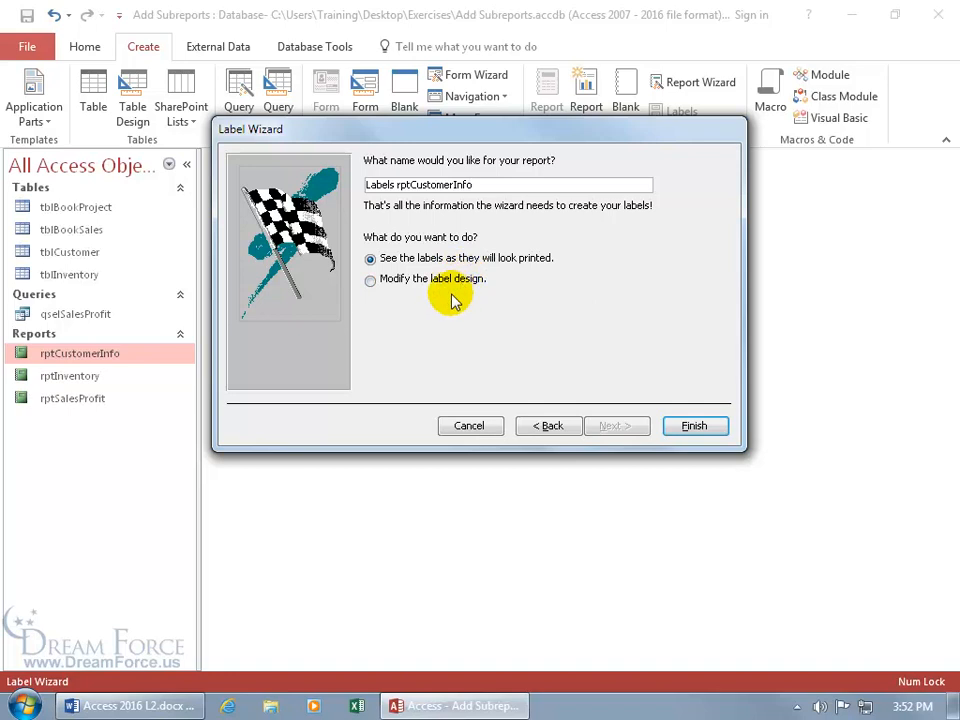
mouse_move(412, 290)
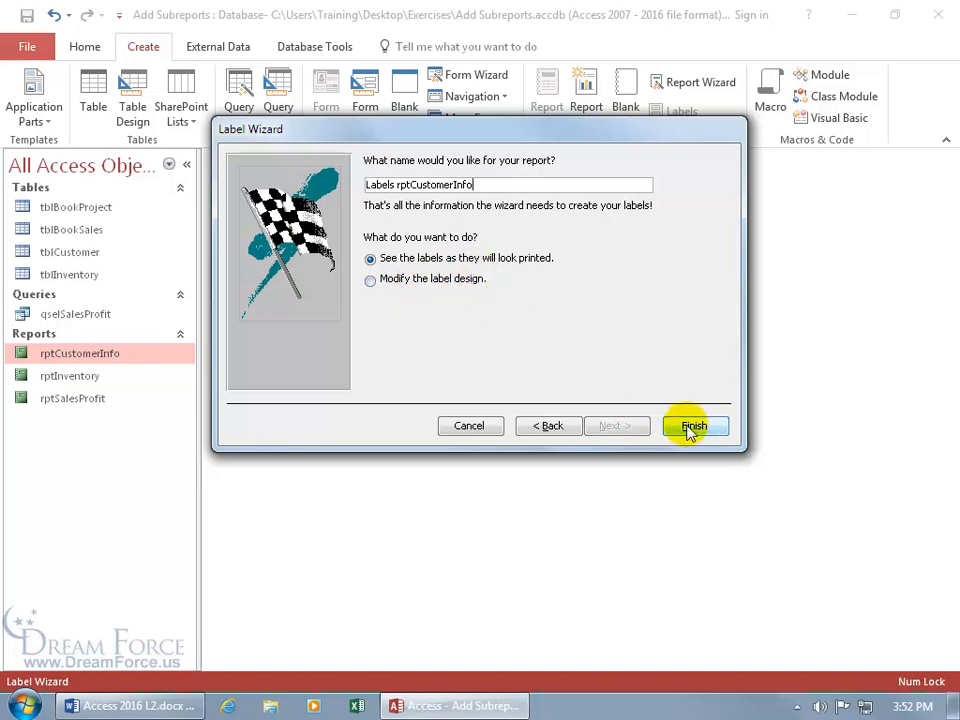
Finish the wizard so the labels report opens in Print Preview three across.
click(692, 426)
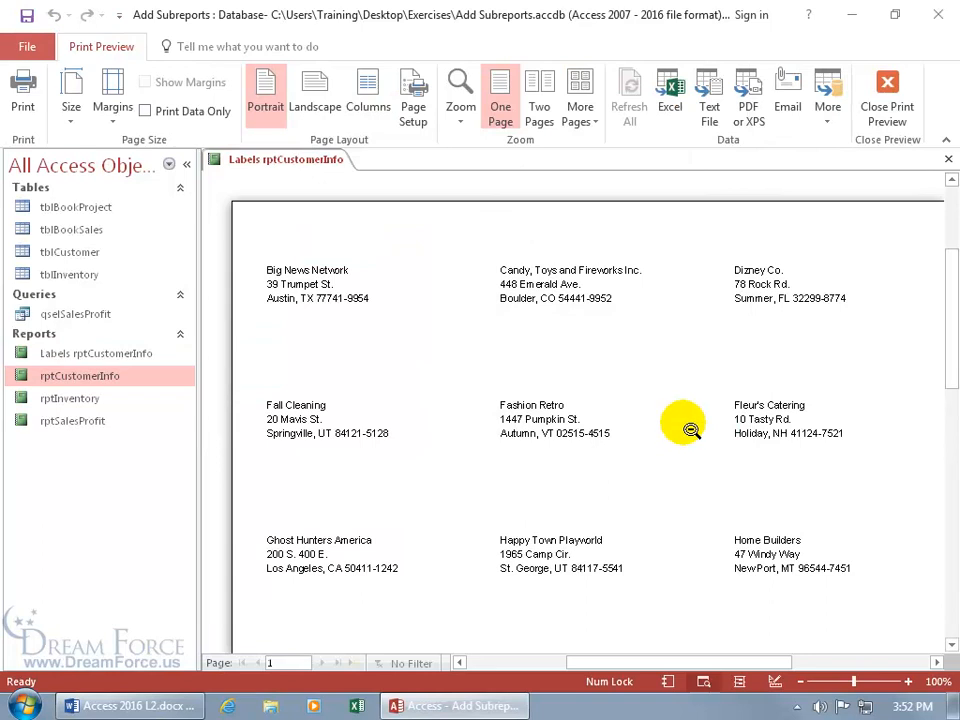
mouse_move(520, 404)
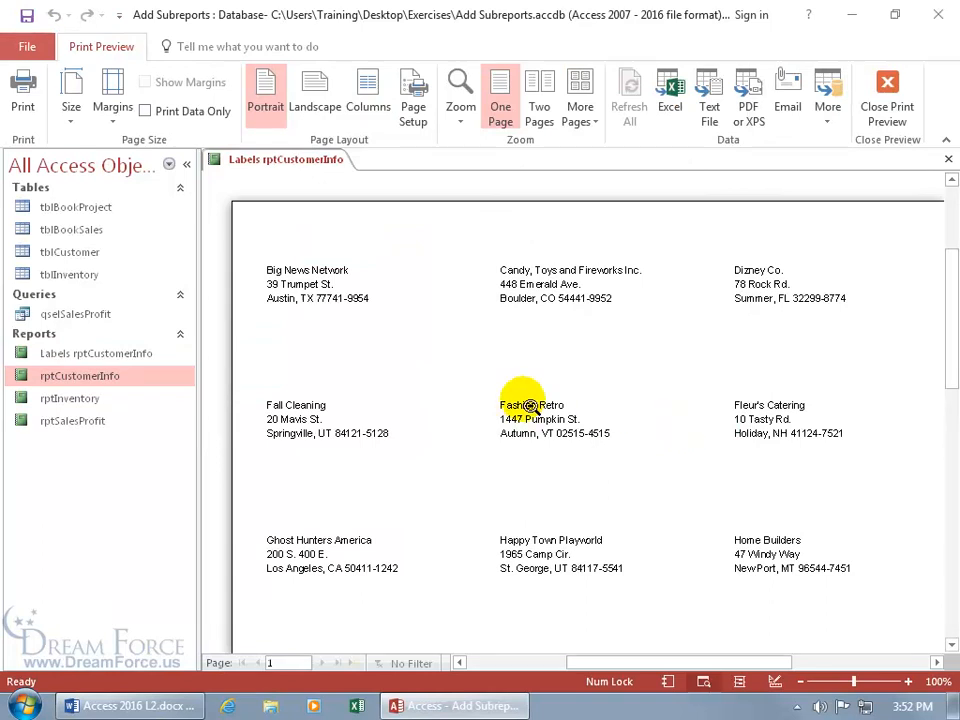
mouse_move(380, 284)
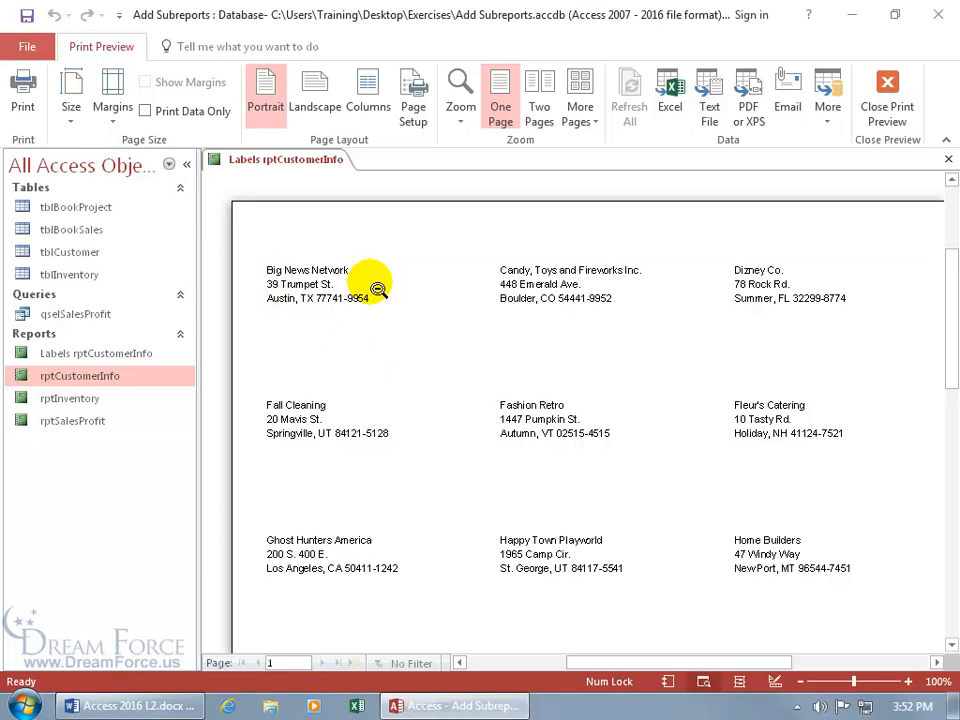
mouse_move(572, 476)
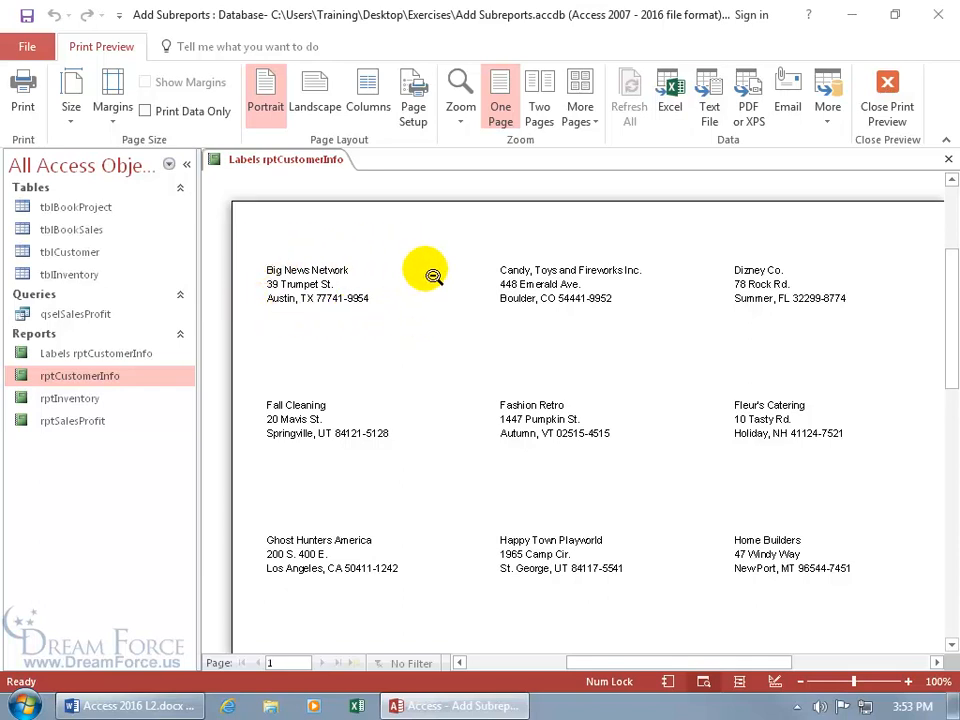
mouse_move(744, 268)
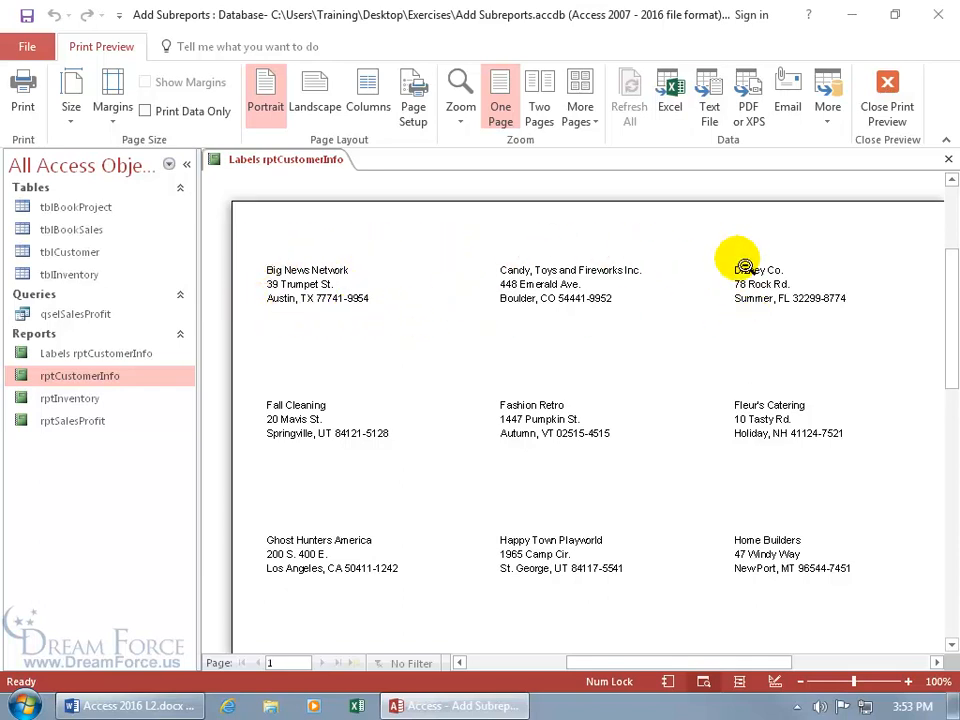
mouse_move(568, 244)
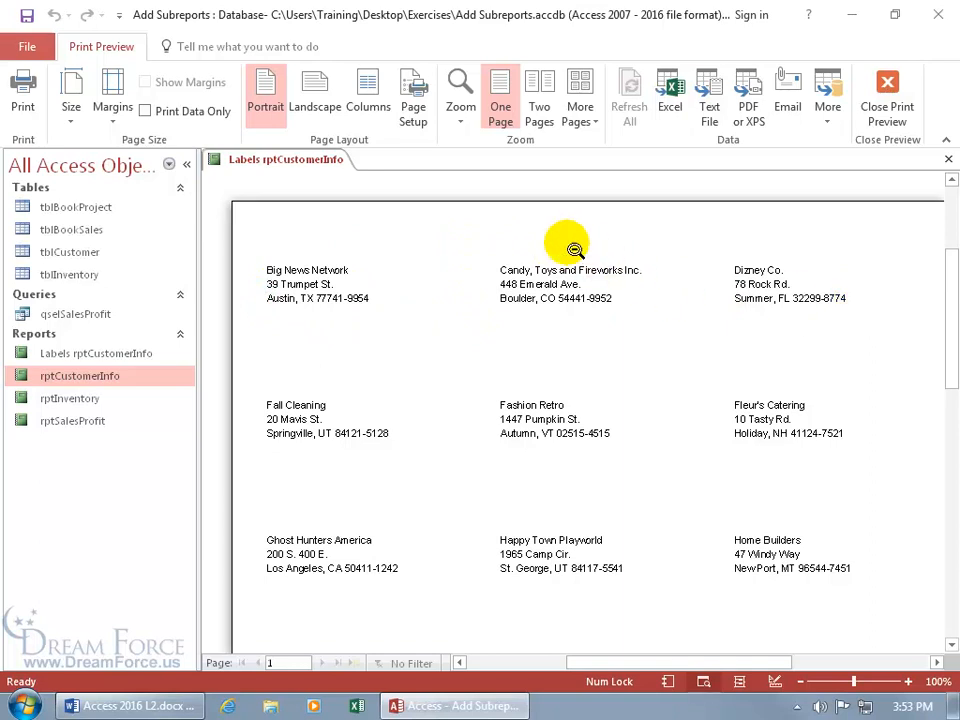
mouse_move(560, 310)
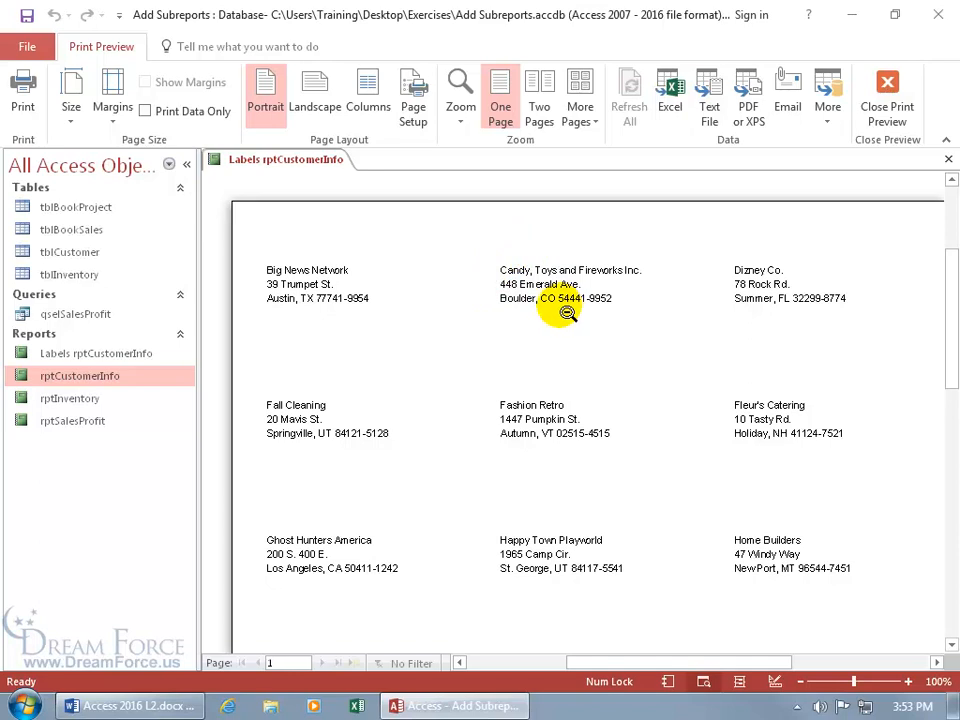
Switch the labels report from Print Preview to Design View.
right_click(556, 308)
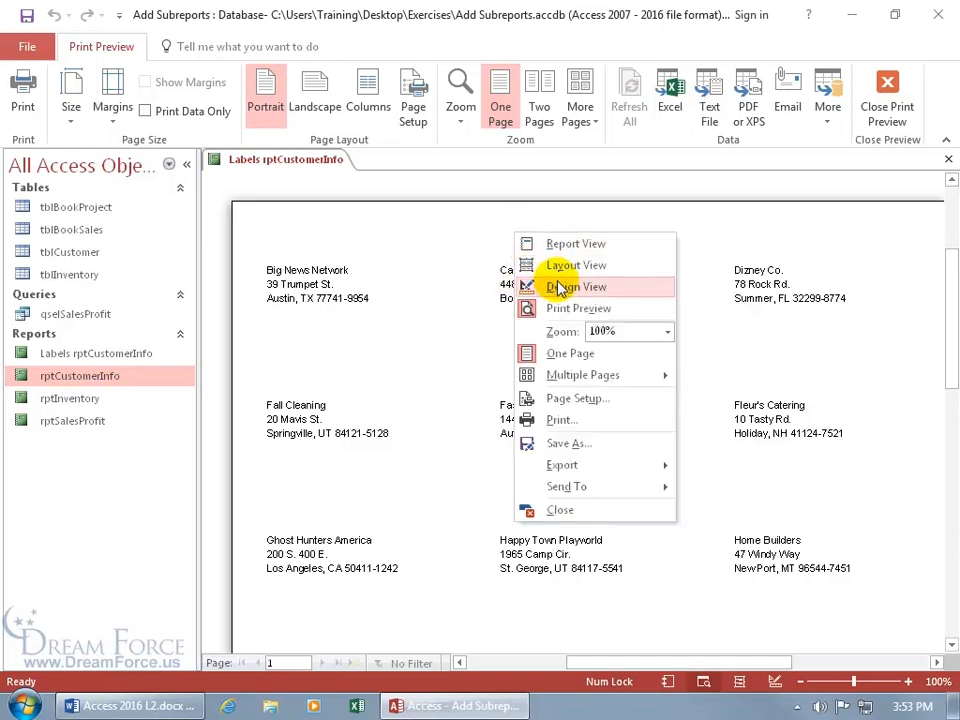
click(576, 288)
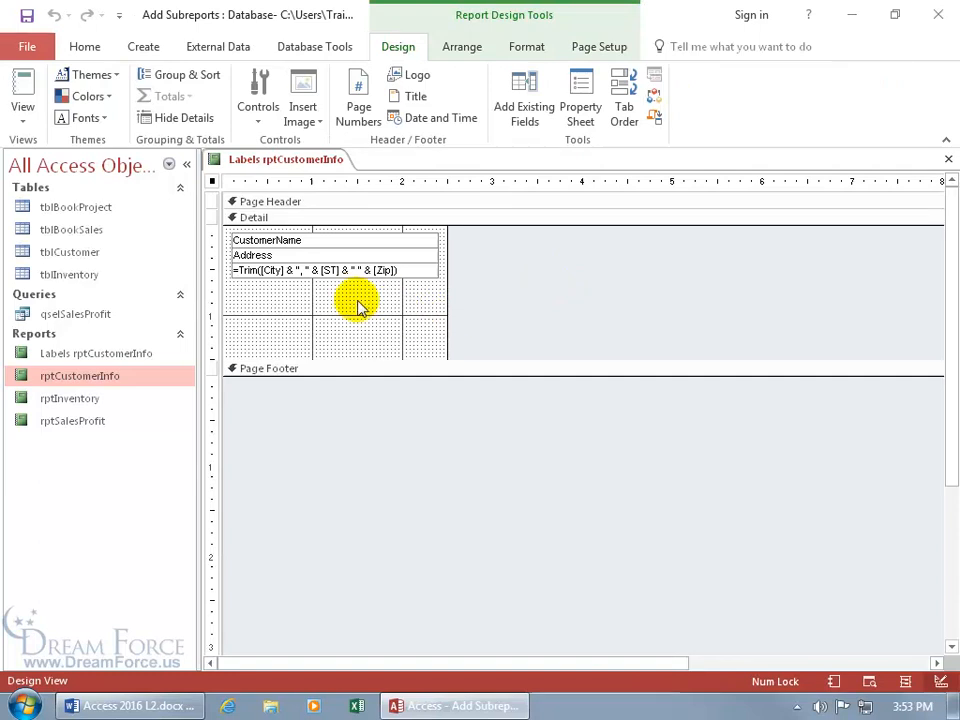
mouse_move(364, 292)
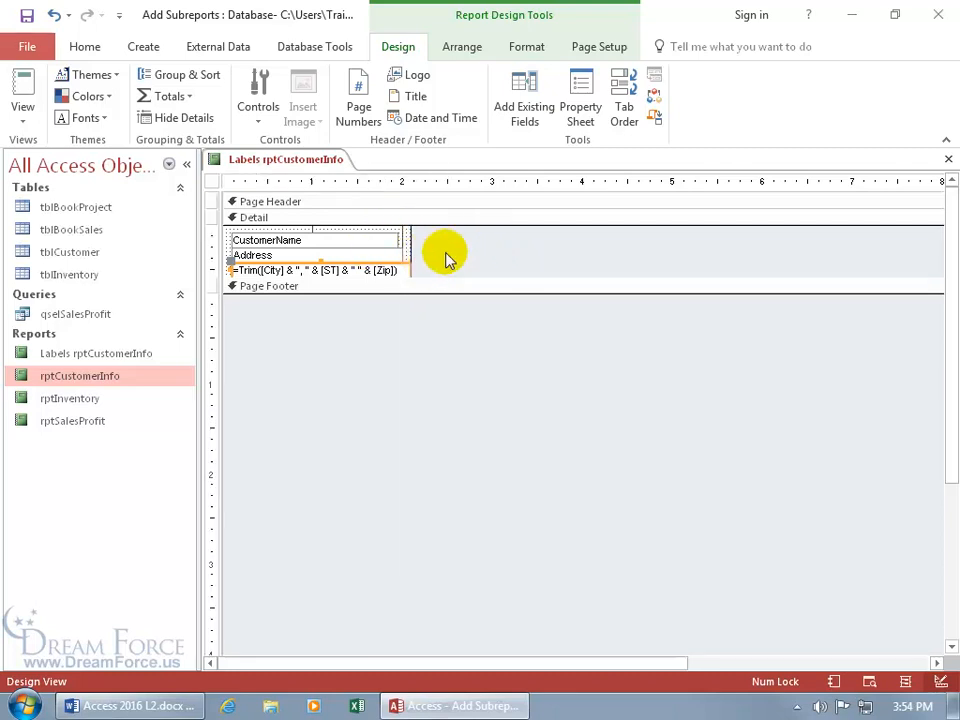
Return the shrunken labels report to Print Preview.
right_click(300, 160)
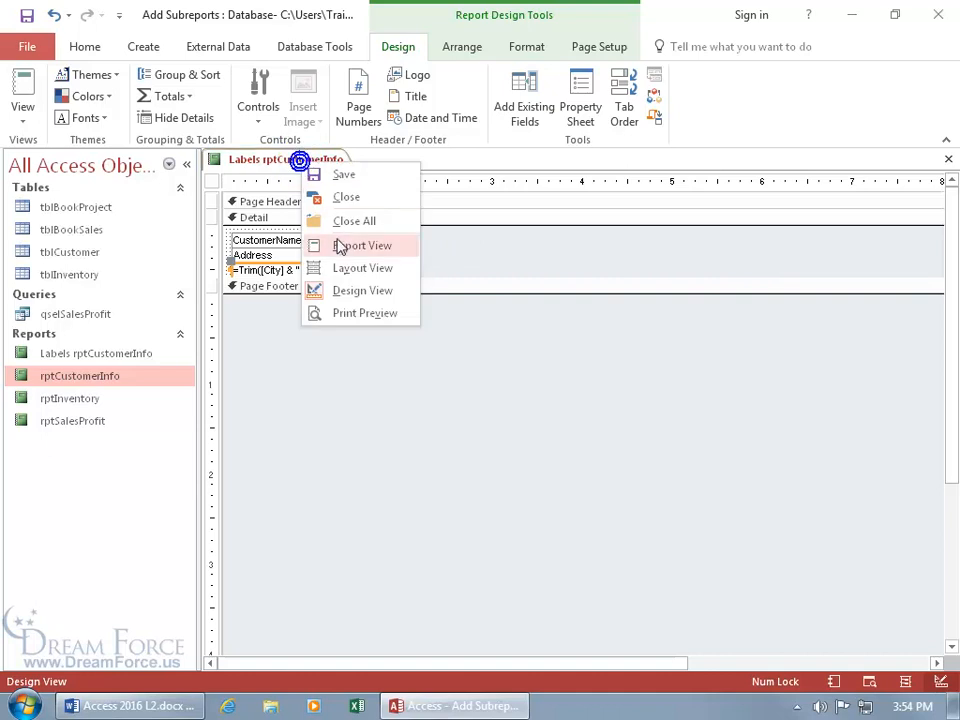
click(368, 312)
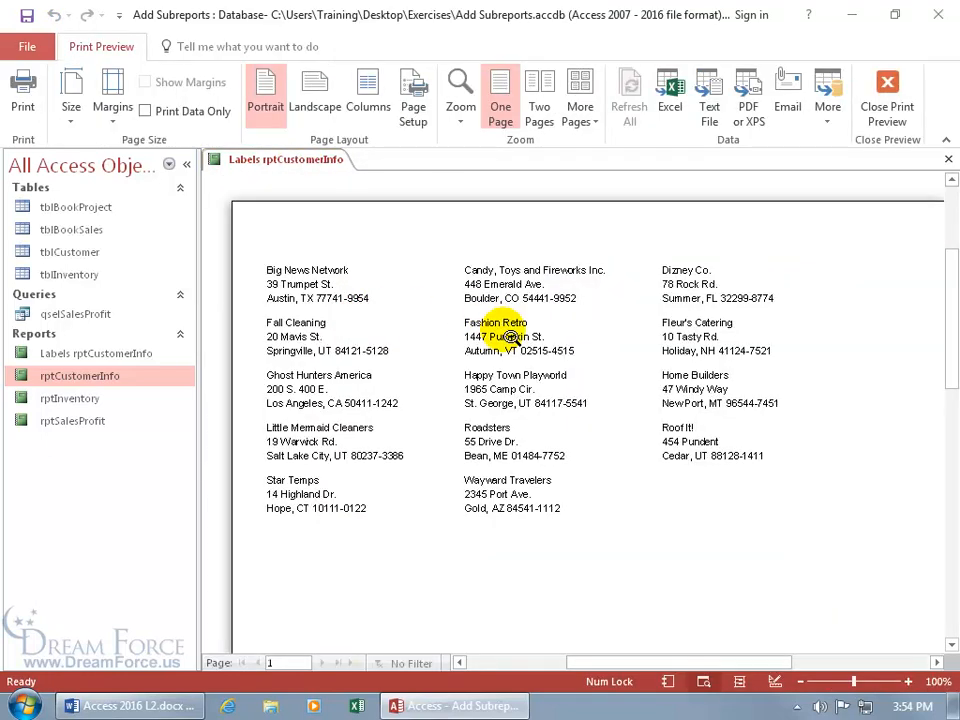
mouse_move(490, 324)
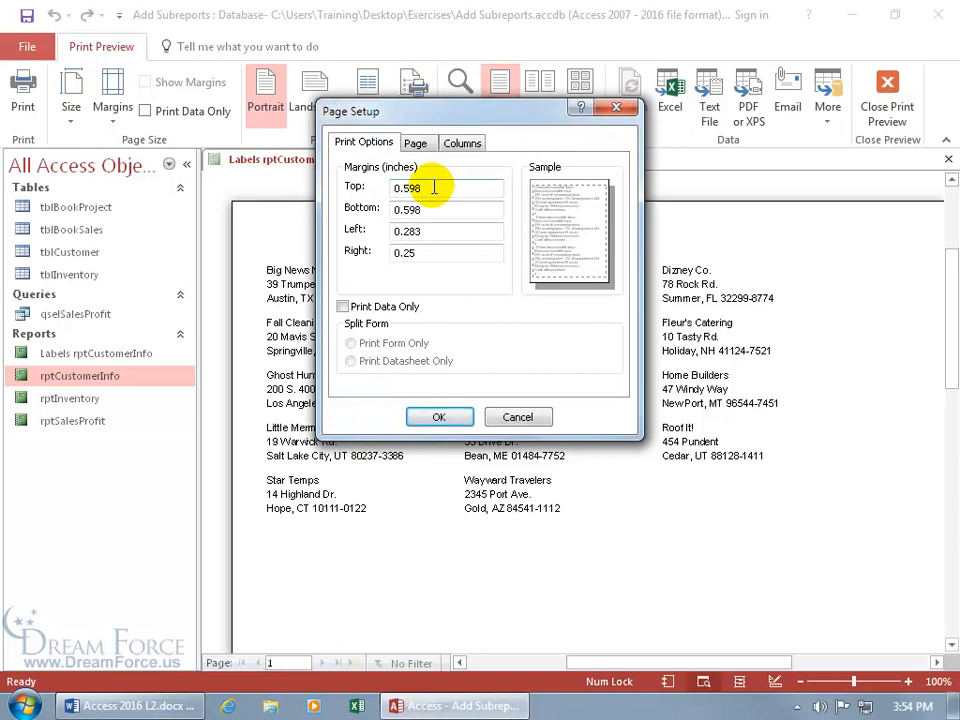
mouse_move(436, 224)
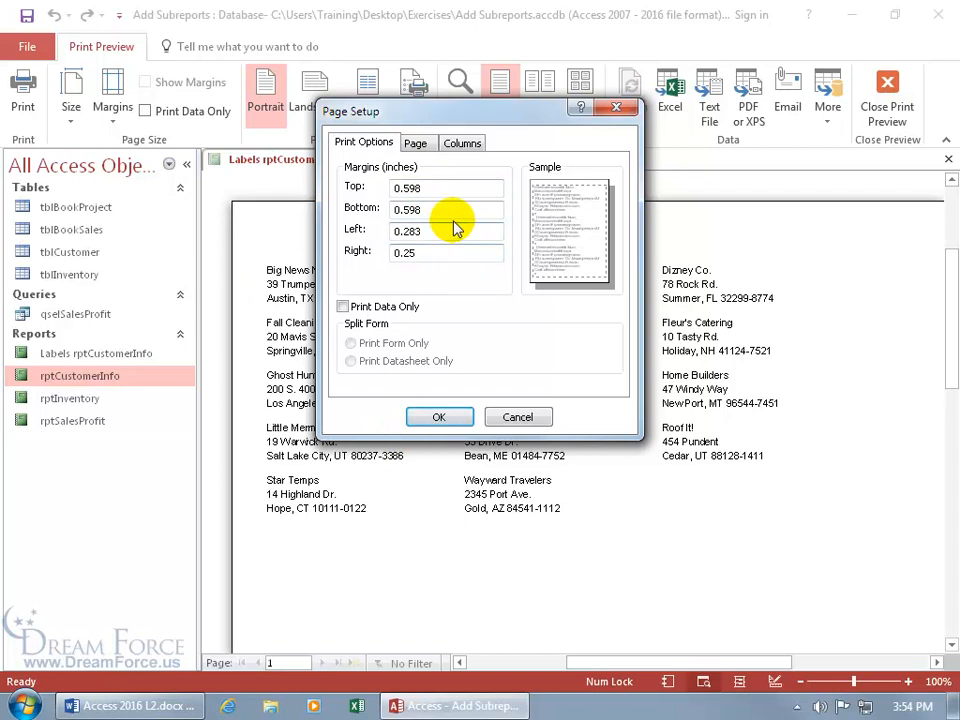
In Page Setup's Columns settings, set the label column width to 2" and apply it.
click(462, 142)
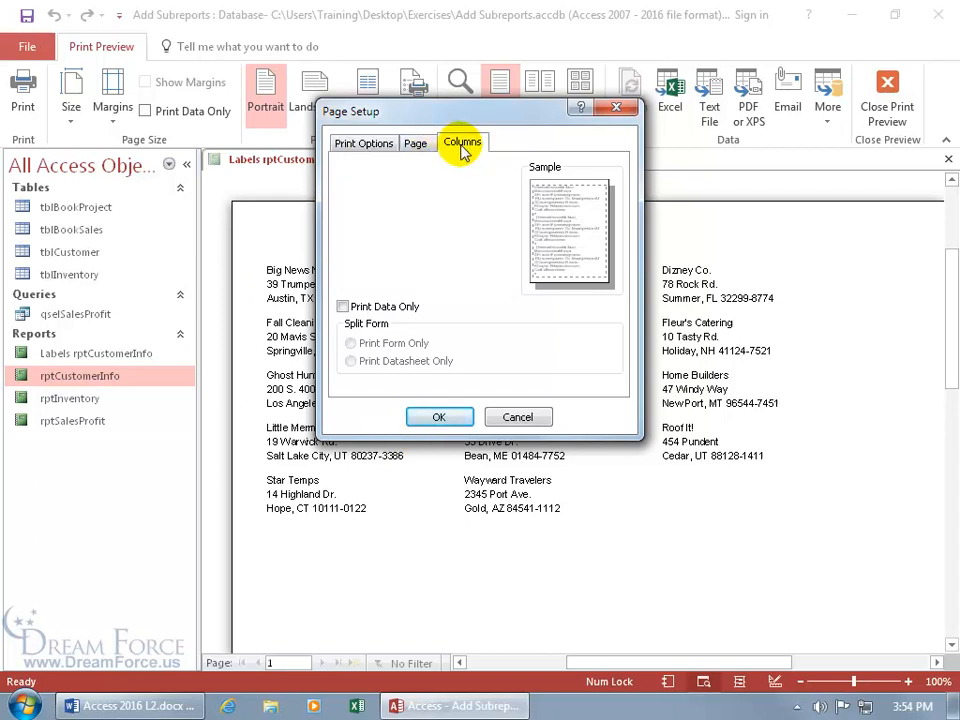
click(464, 142)
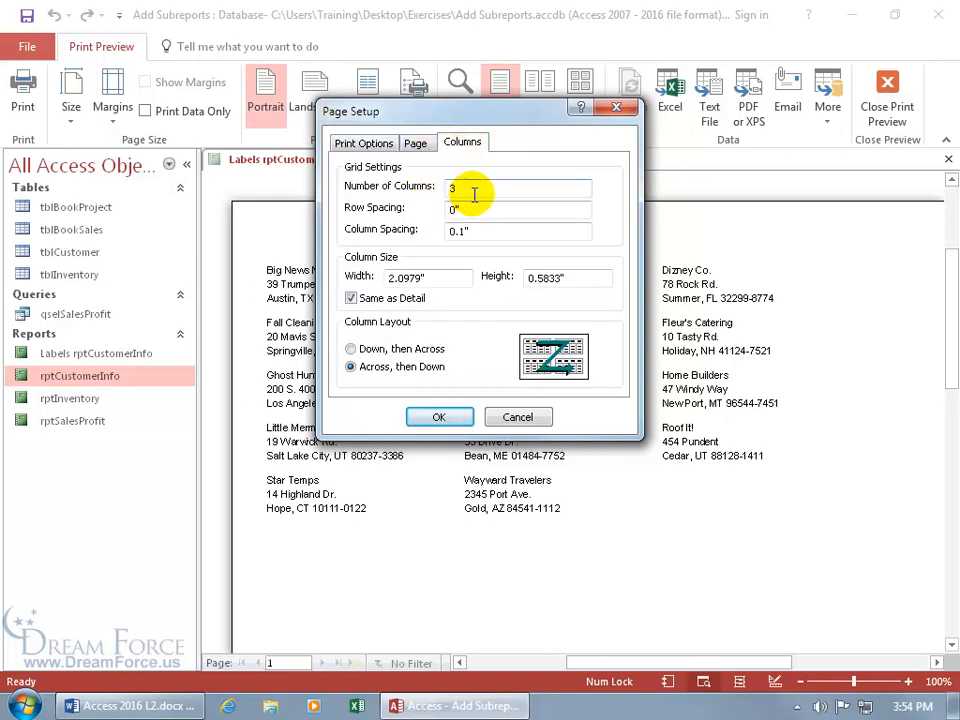
click(518, 206)
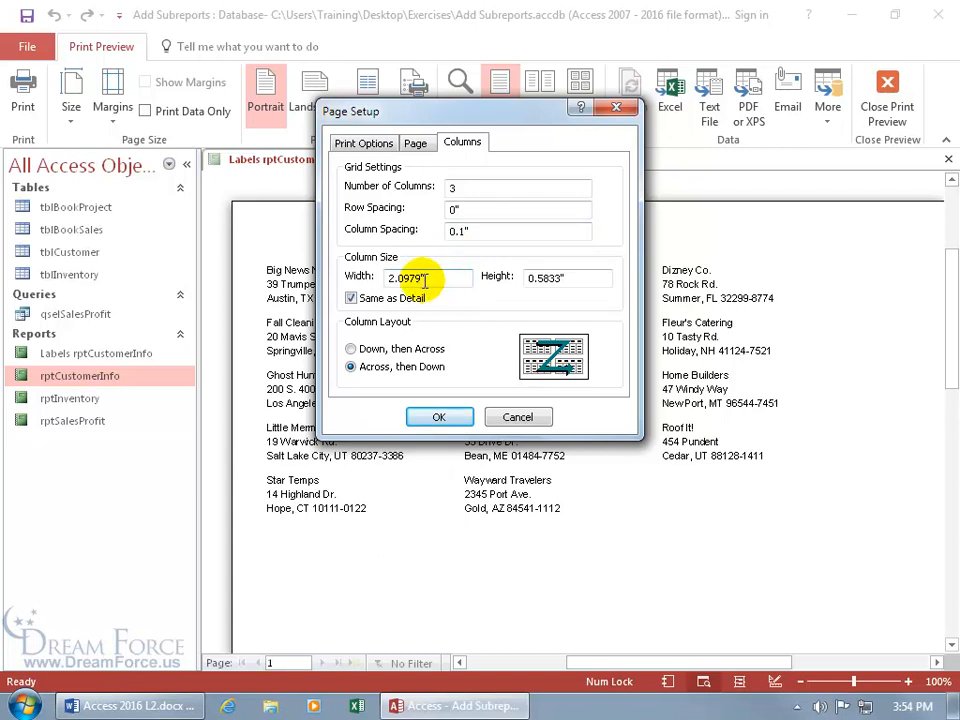
text(2")
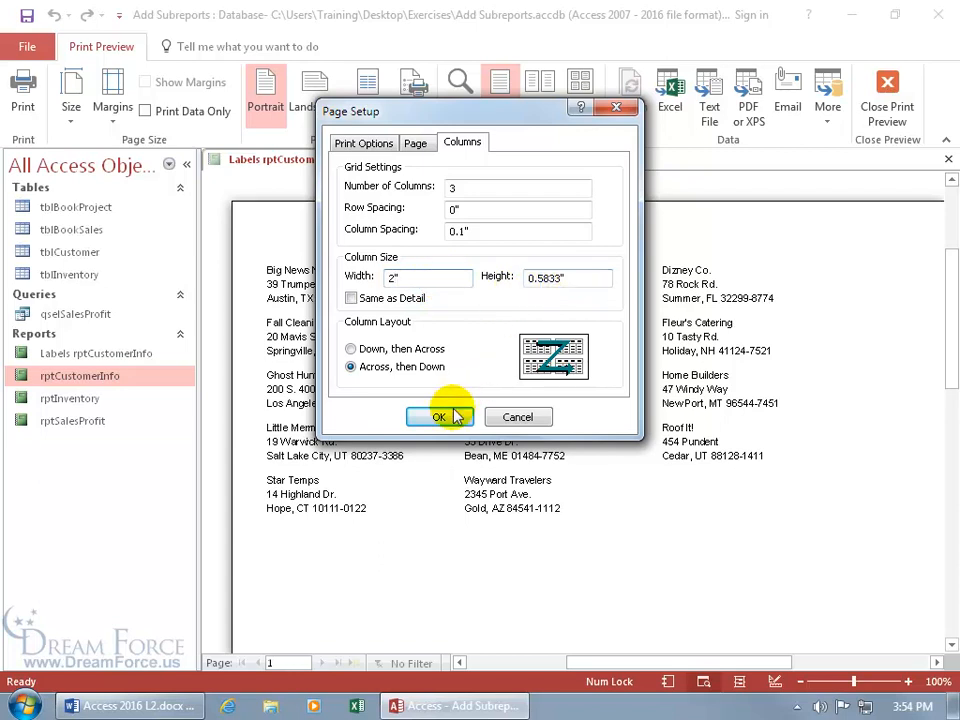
click(440, 418)
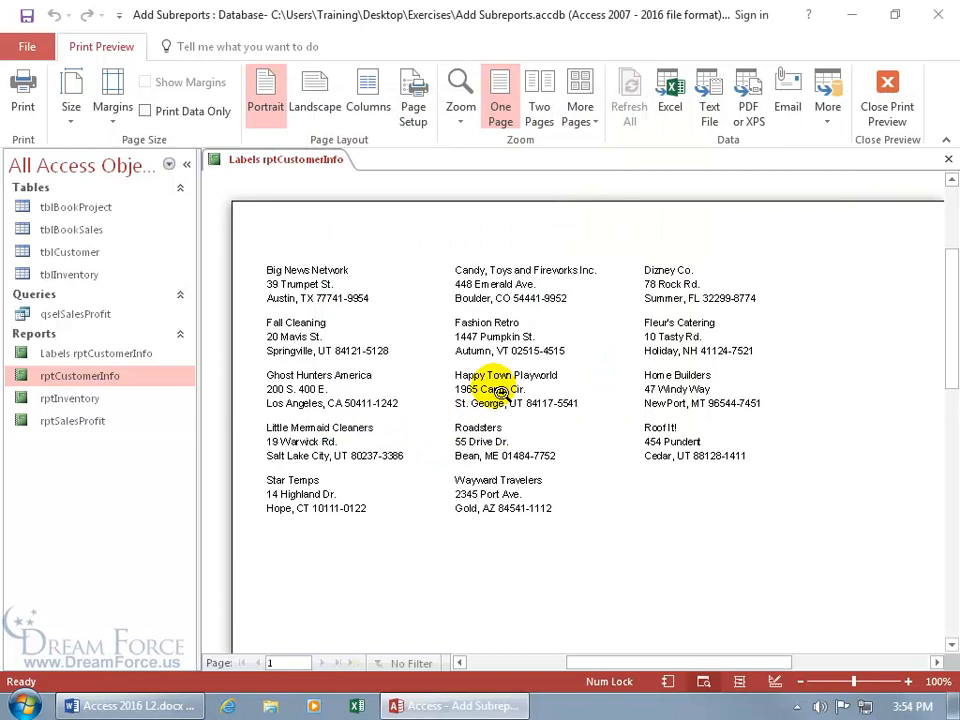